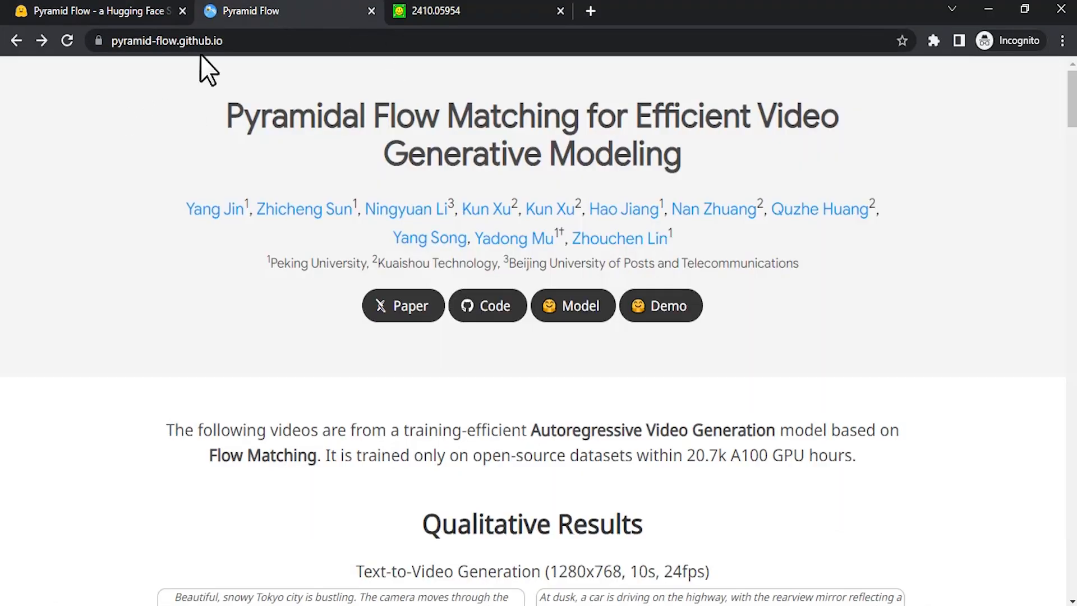
Browse the project page samples, highlighting the 10s duration and the church drone prompt.
{"action": "scroll", "scroll_direction": "down", "scroll_amount": 3}
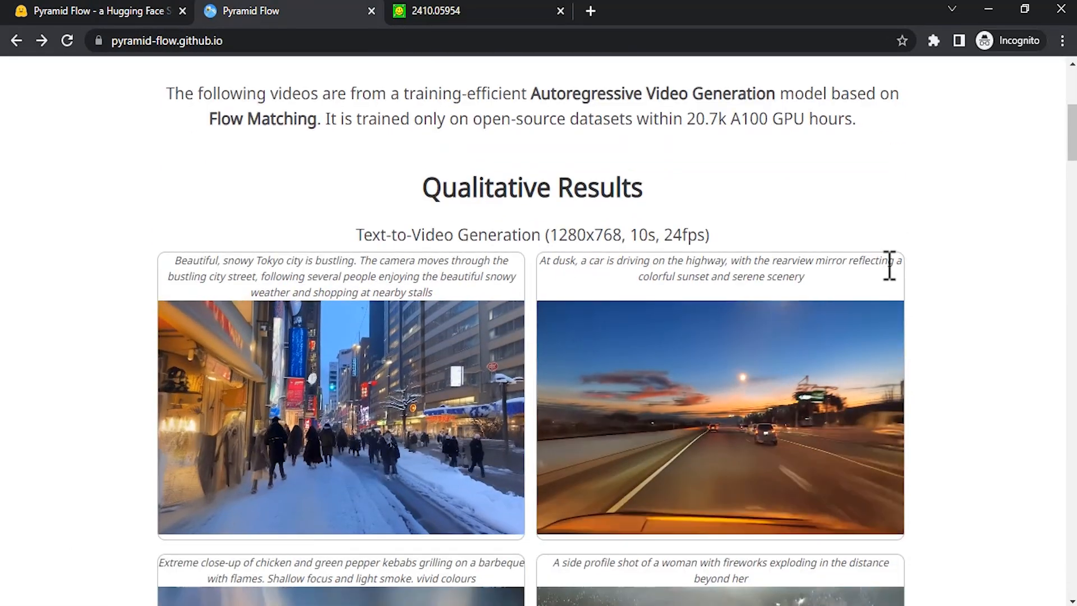
{"action": "scroll", "scroll_direction": "down", "scroll_amount": 3}
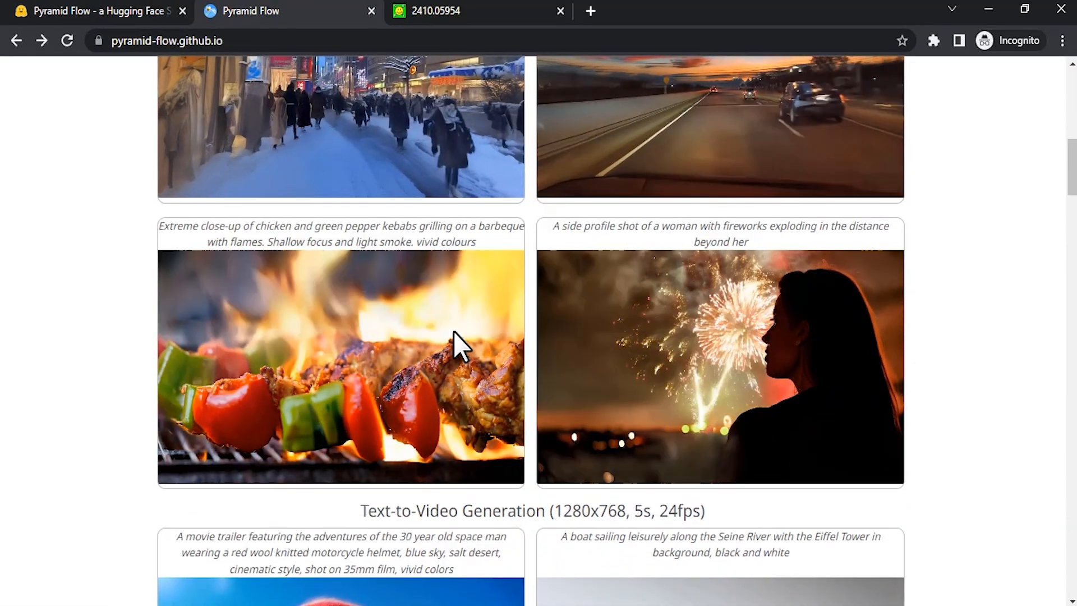
{"action": "scroll", "scroll_direction": "up", "scroll_amount": 3}
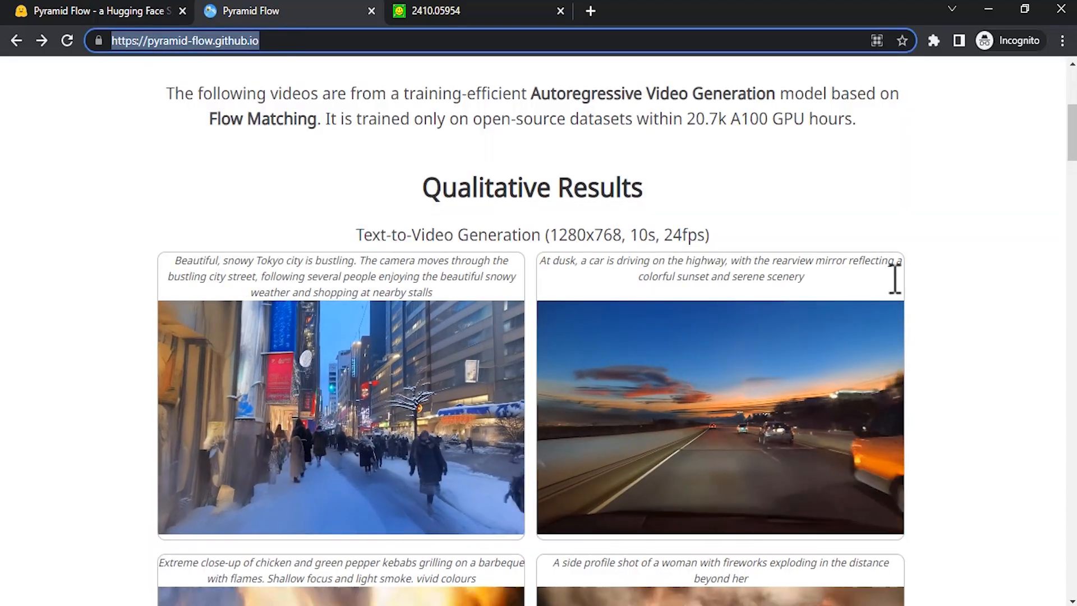
{"action": "scroll", "scroll_direction": "down", "scroll_amount": 3}
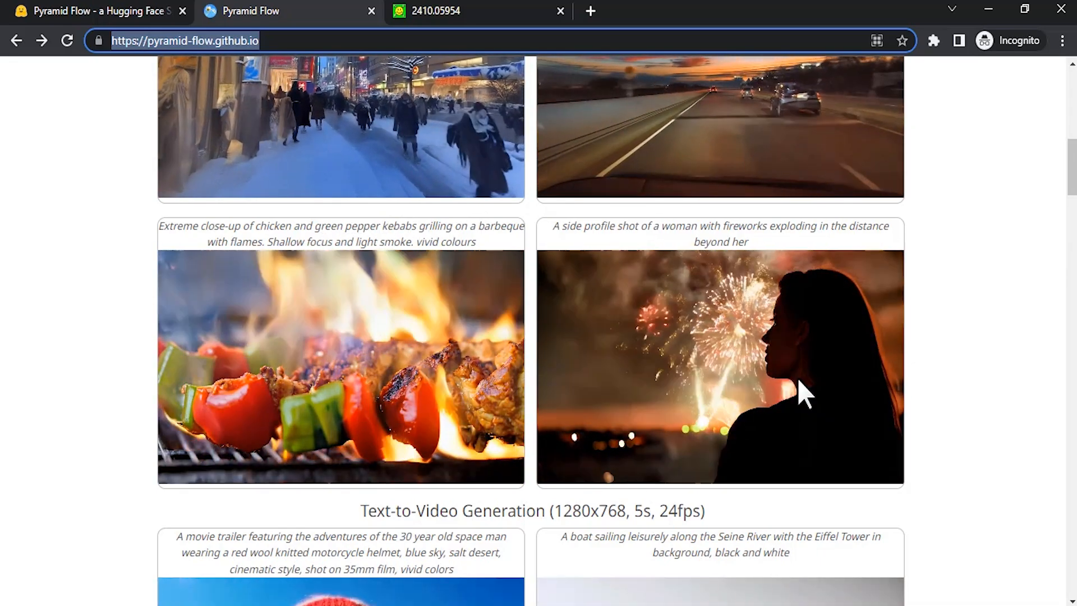
{"action": "scroll", "scroll_direction": "up", "scroll_amount": 3}
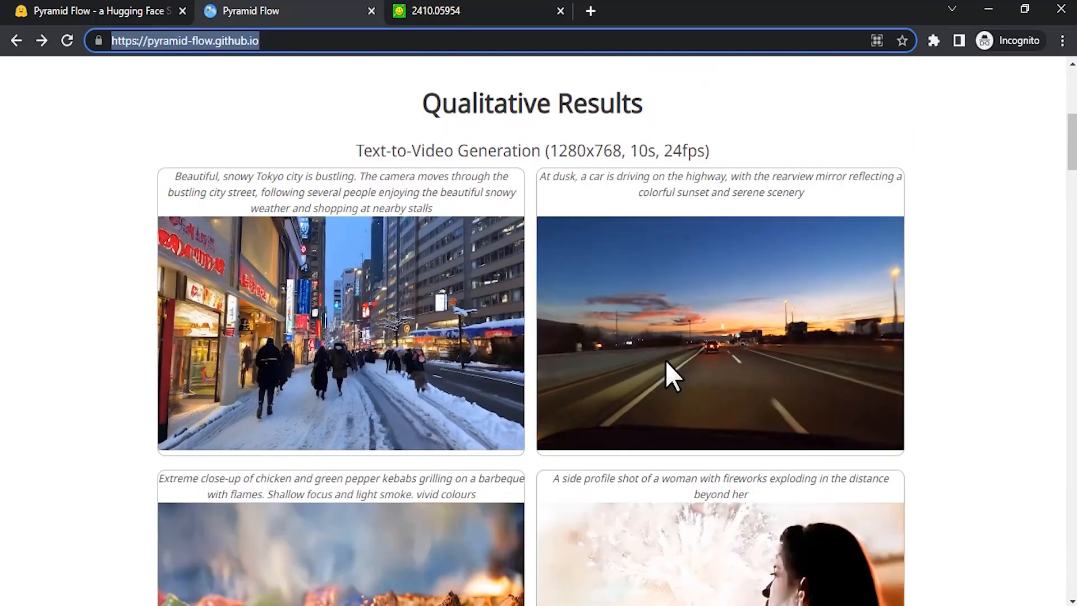
{"action": "double_click", "coordinate": [447, 150]}
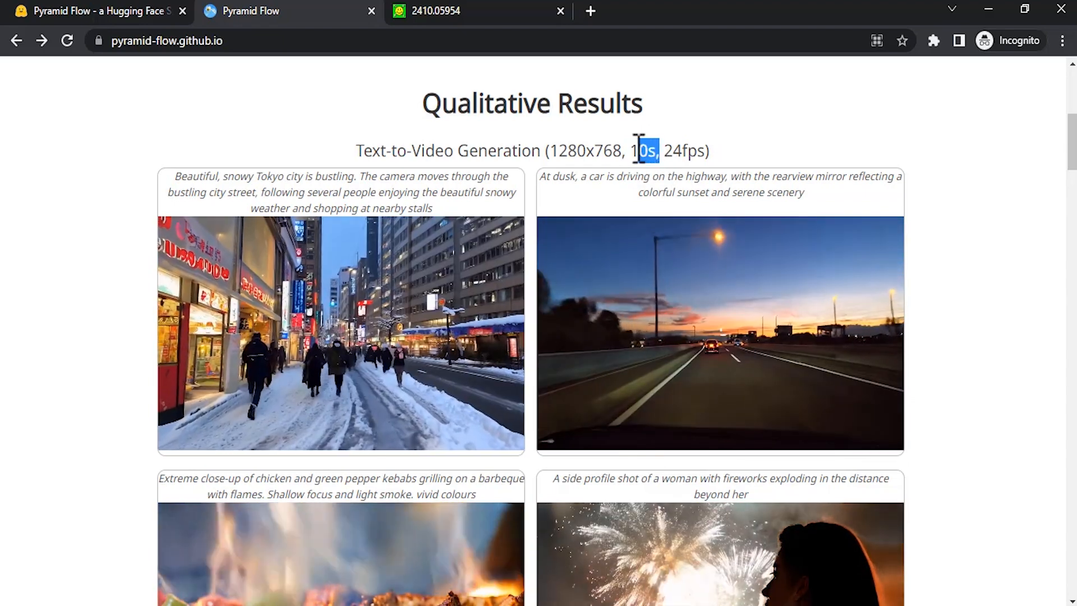
{"action": "scroll", "scroll_direction": "down", "scroll_amount": 3}
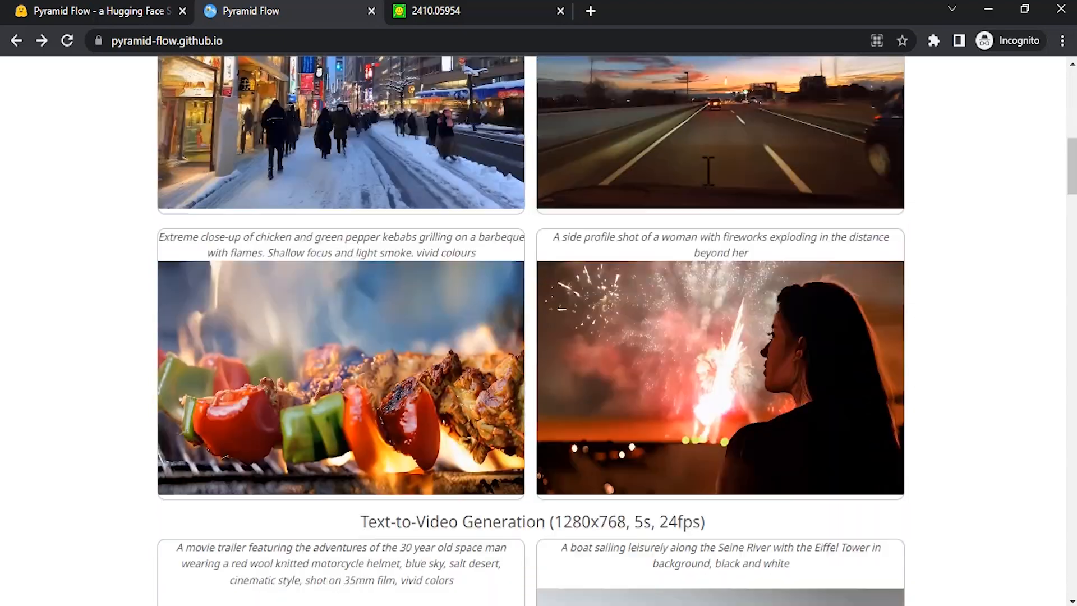
{"action": "scroll", "scroll_direction": "down", "scroll_amount": 3}
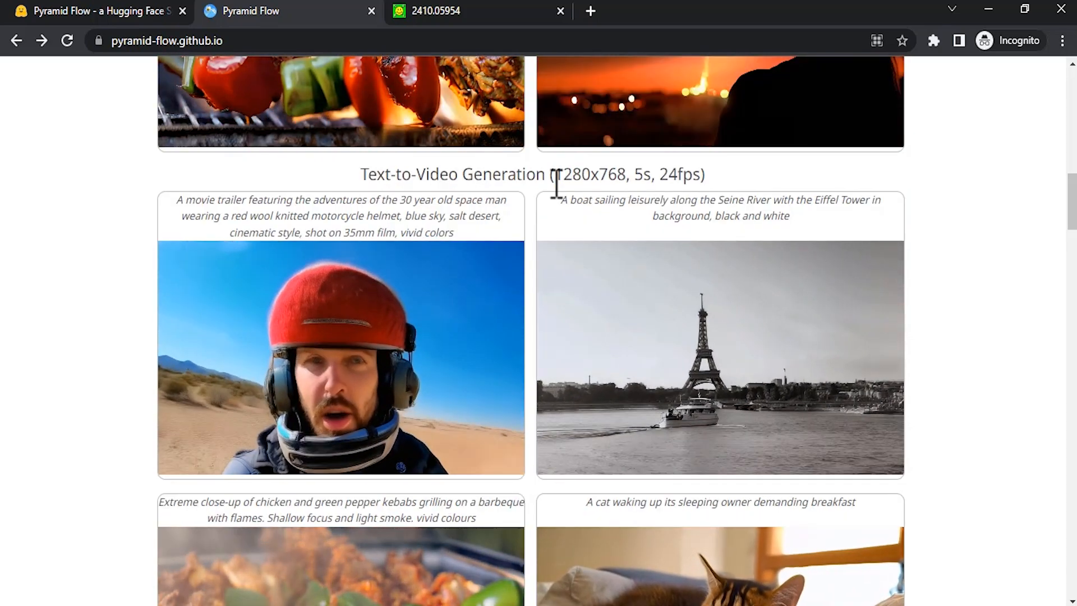
{"action": "scroll", "scroll_direction": "down", "scroll_amount": 3}
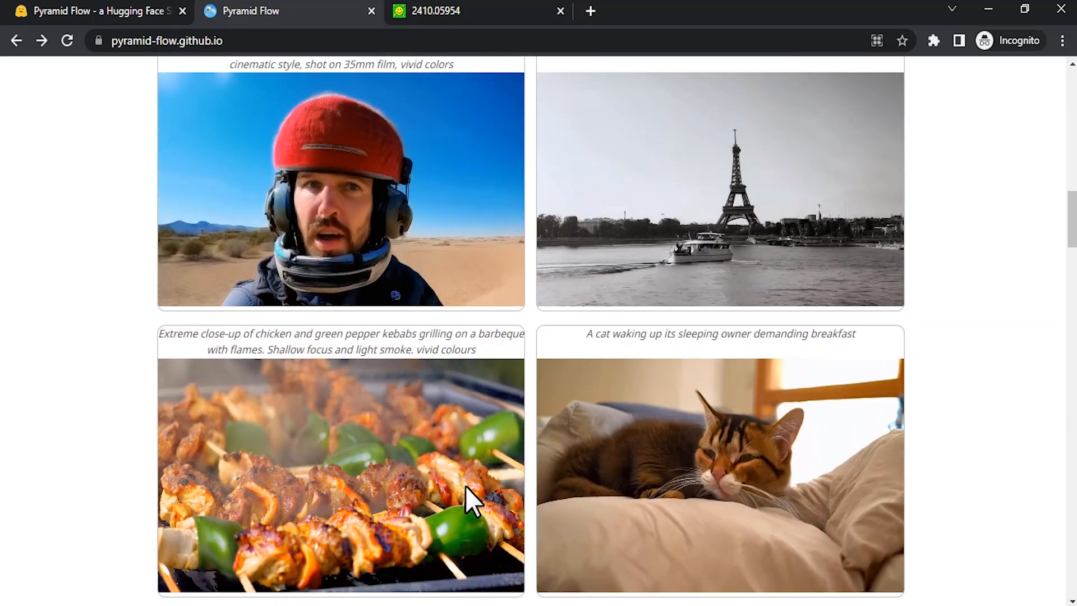
{"action": "scroll", "scroll_direction": "down", "scroll_amount": 3}
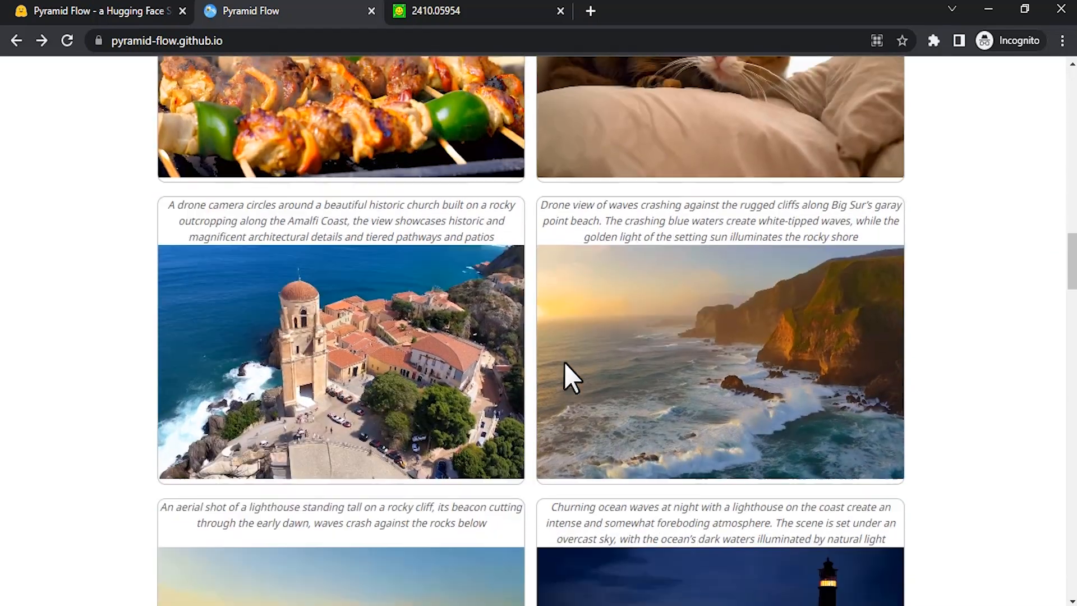
{"action": "scroll", "scroll_direction": "down", "scroll_amount": 3}
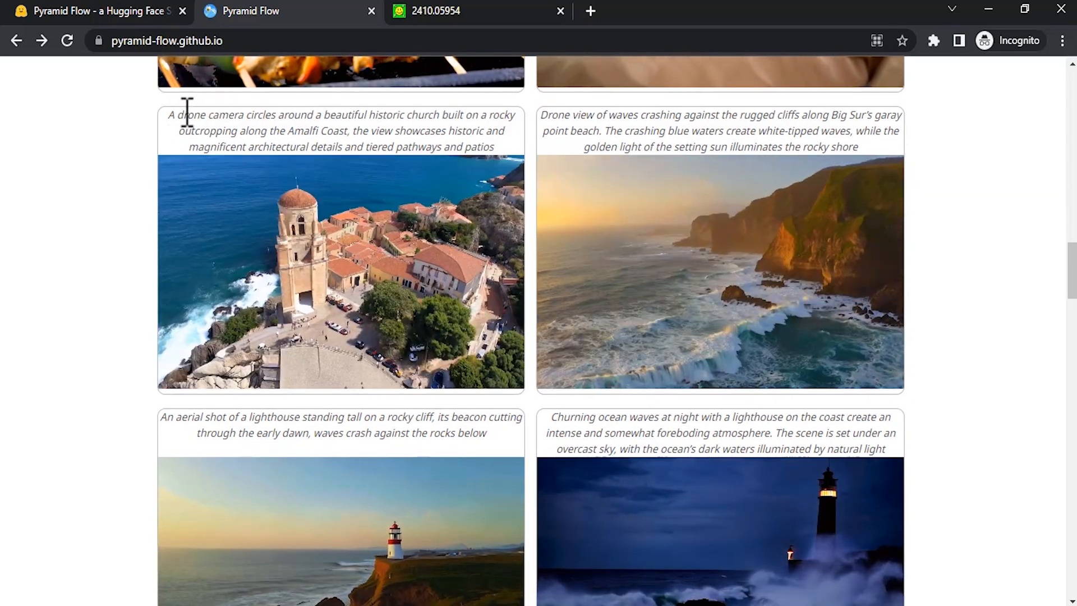
{"action": "left_click_drag", "start_coordinate": [168, 115], "coordinate": [272, 114]}
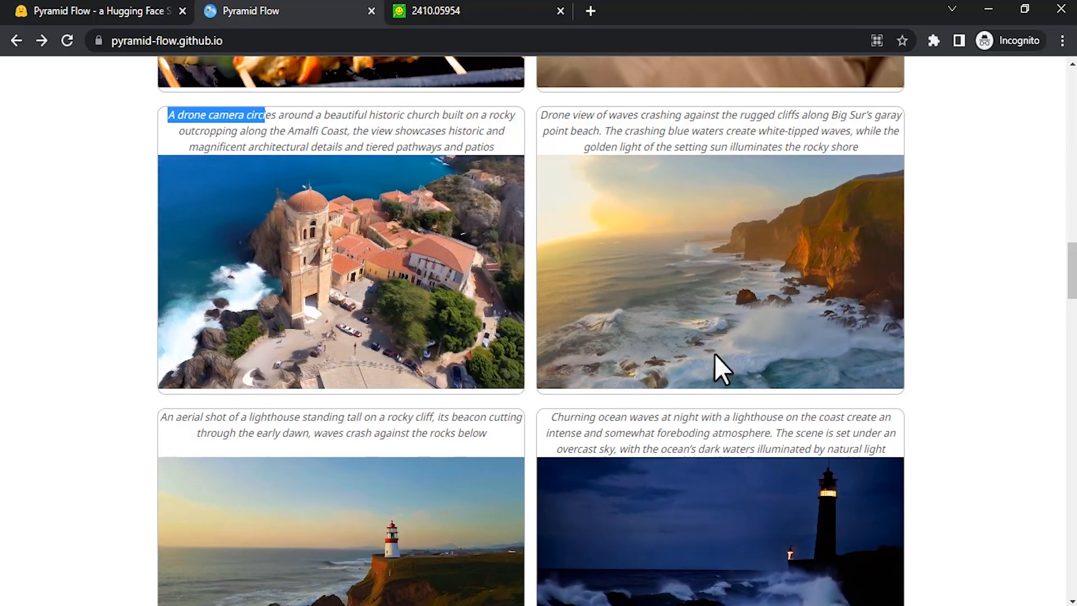
Select the project page's web address and return to the Pyramid Flow Space.
{"action": "scroll", "scroll_direction": "down", "scroll_amount": 3}
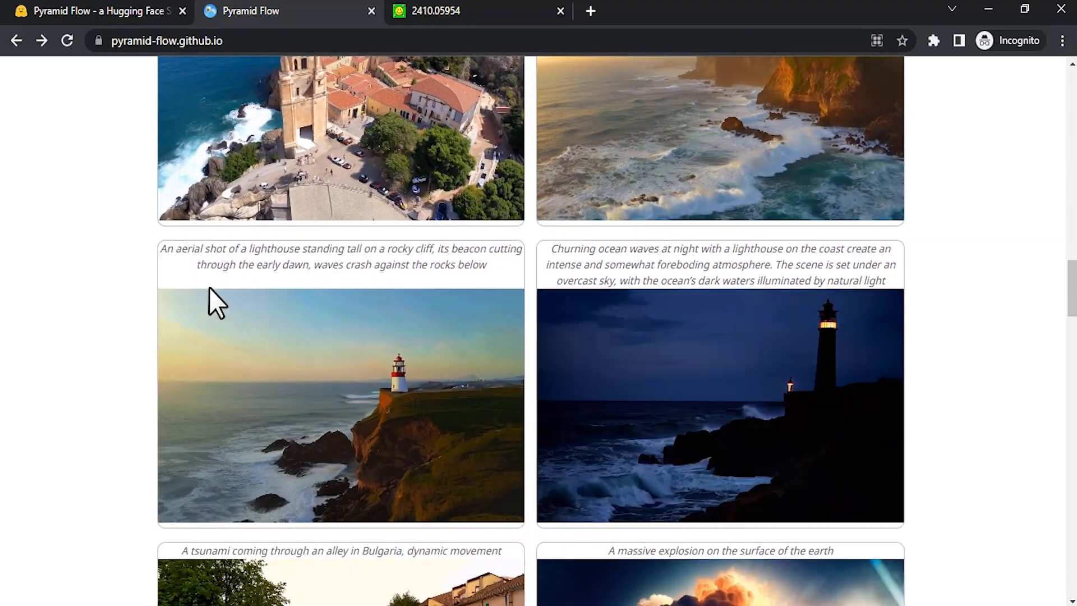
{"action": "scroll", "scroll_direction": "down", "scroll_amount": 3}
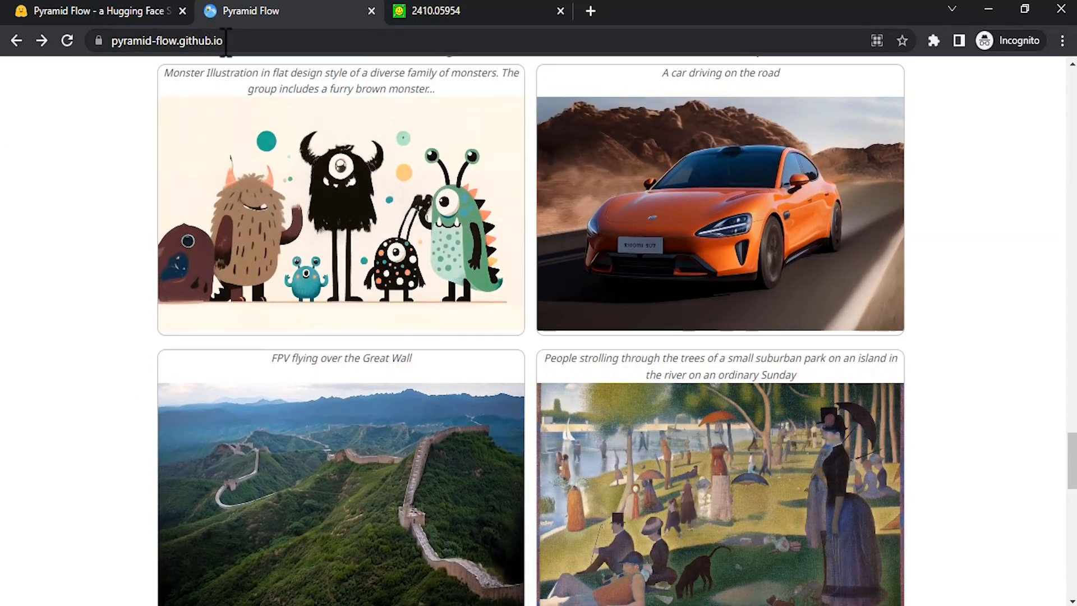
{"action": "left_click", "coordinate": [180, 40]}
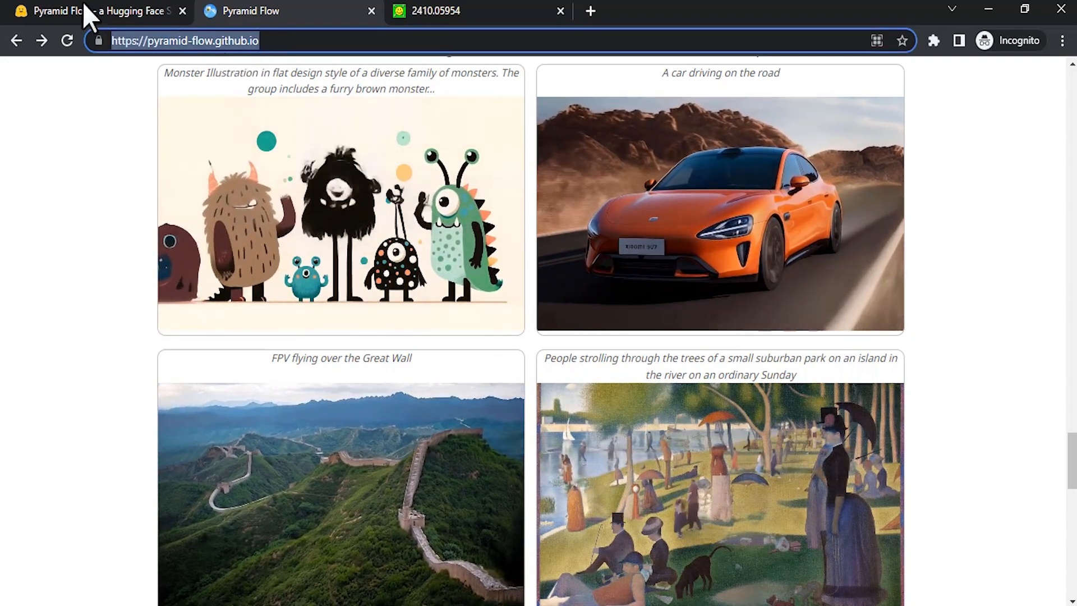
{"action": "left_click", "coordinate": [84, 11]}
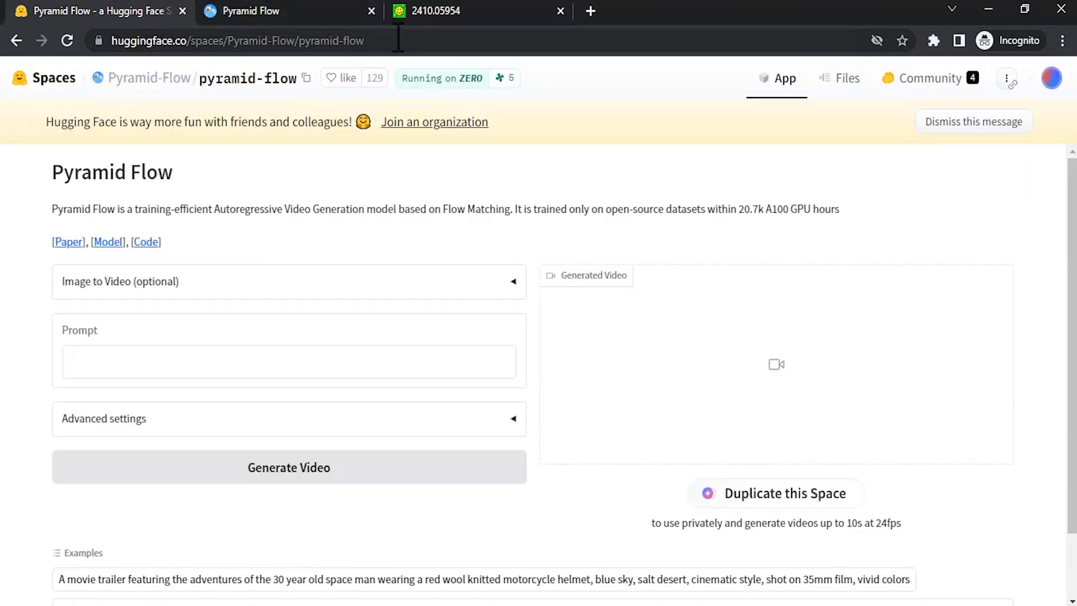
{"action": "mouse_move", "coordinate": [396, 62]}
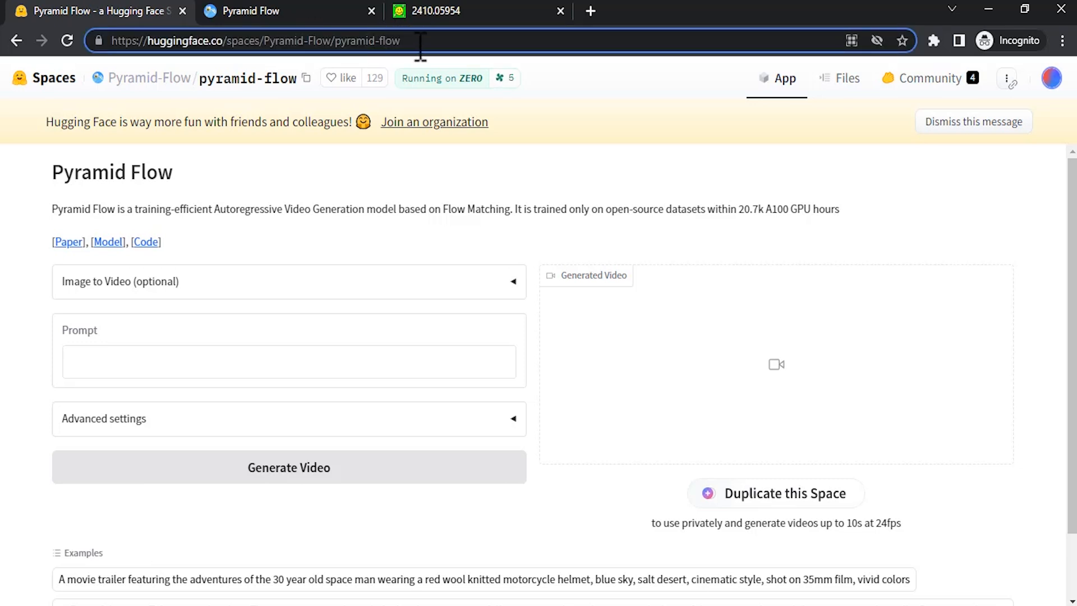
{"action": "mouse_move", "coordinate": [468, 151]}
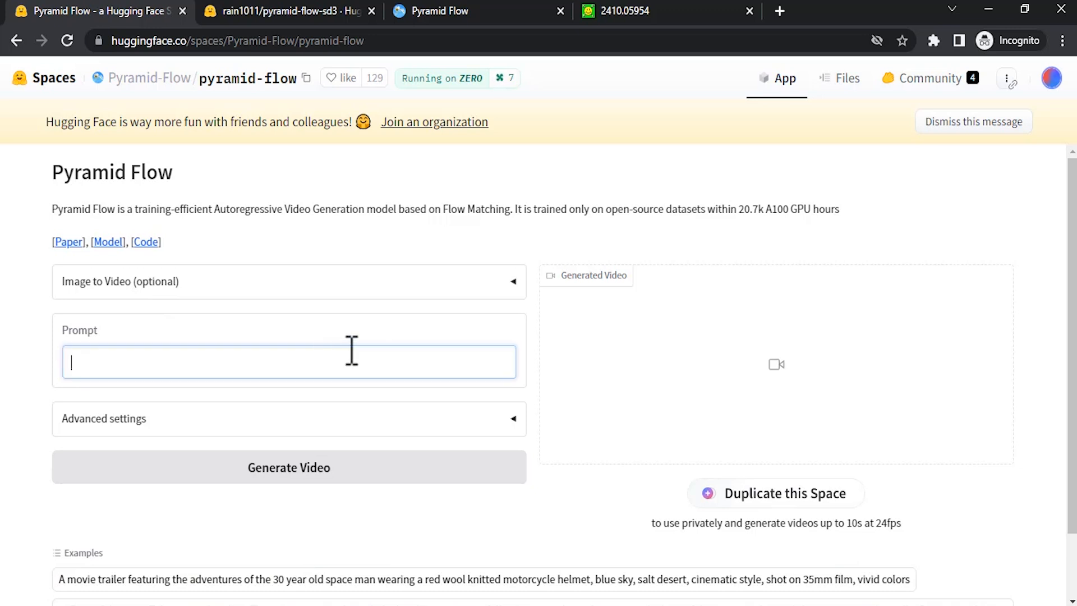
Enter the prompt 'a man walking in the mountain' and set frames per second to 24.
{"action": "type", "text": "a man walking in the mountain"}
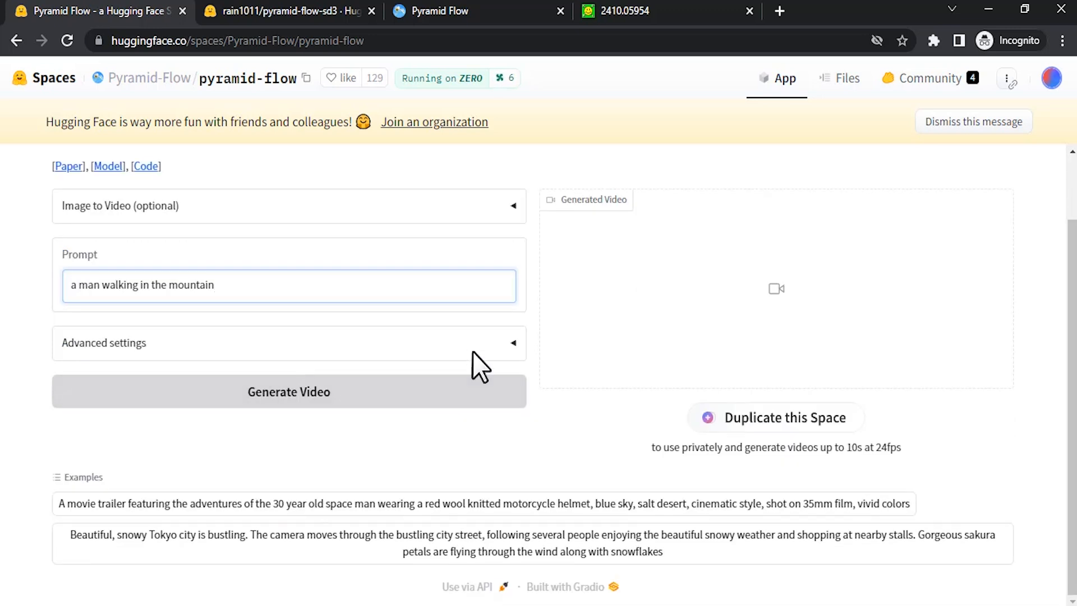
{"action": "left_click", "coordinate": [117, 342]}
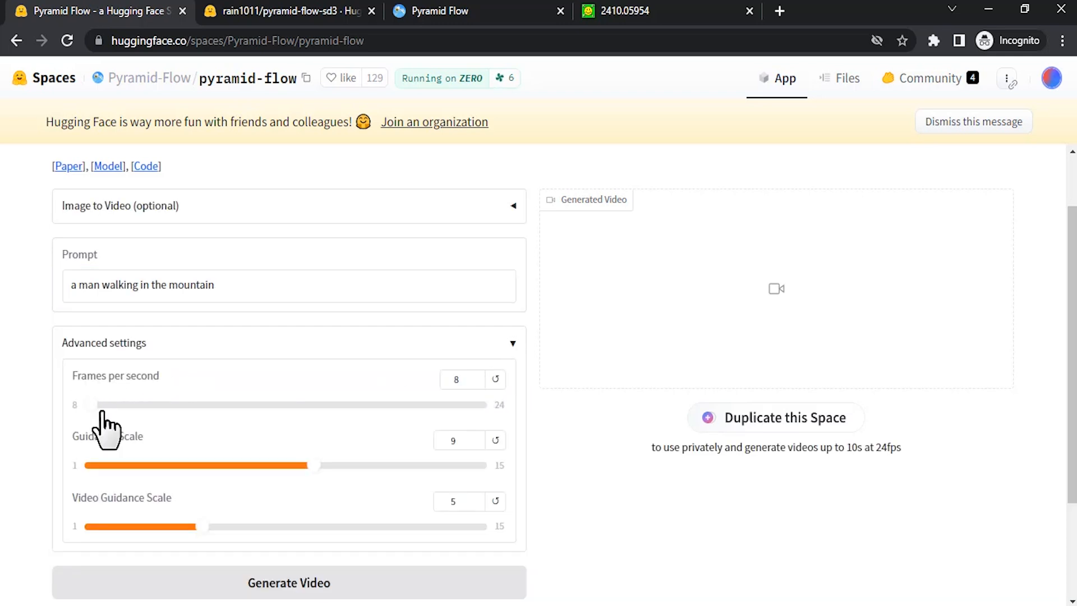
{"action": "mouse_move", "coordinate": [348, 395]}
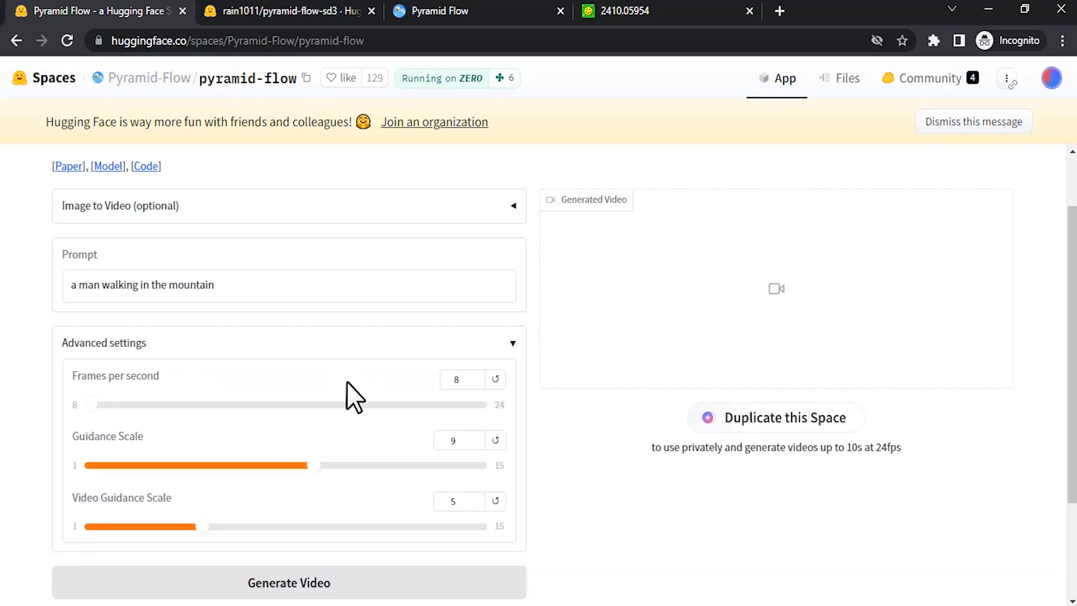
{"action": "mouse_move", "coordinate": [691, 334]}
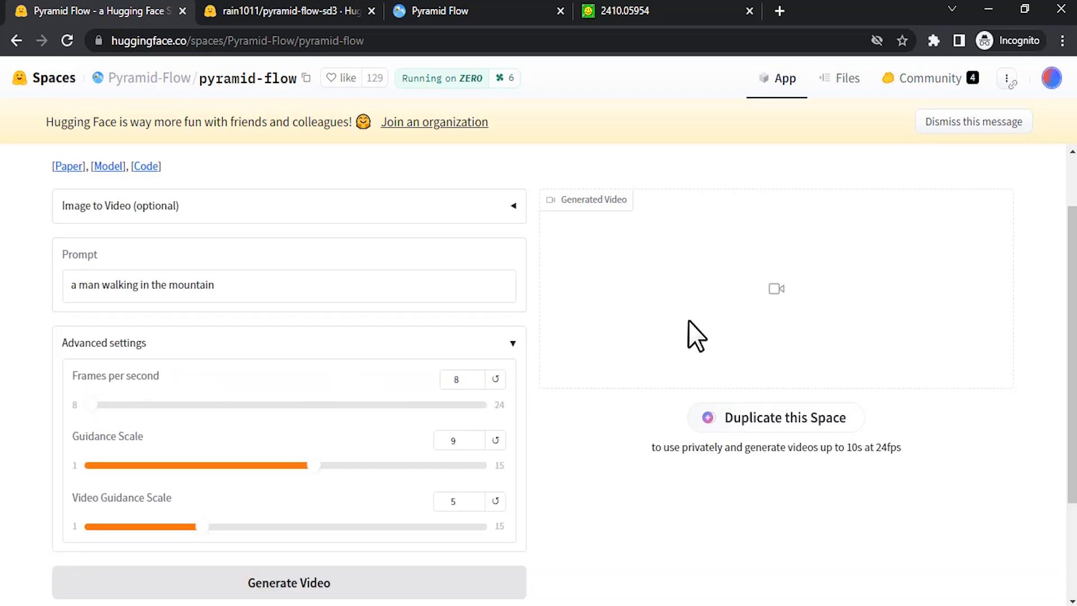
{"action": "scroll", "scroll_direction": "down", "scroll_amount": 3}
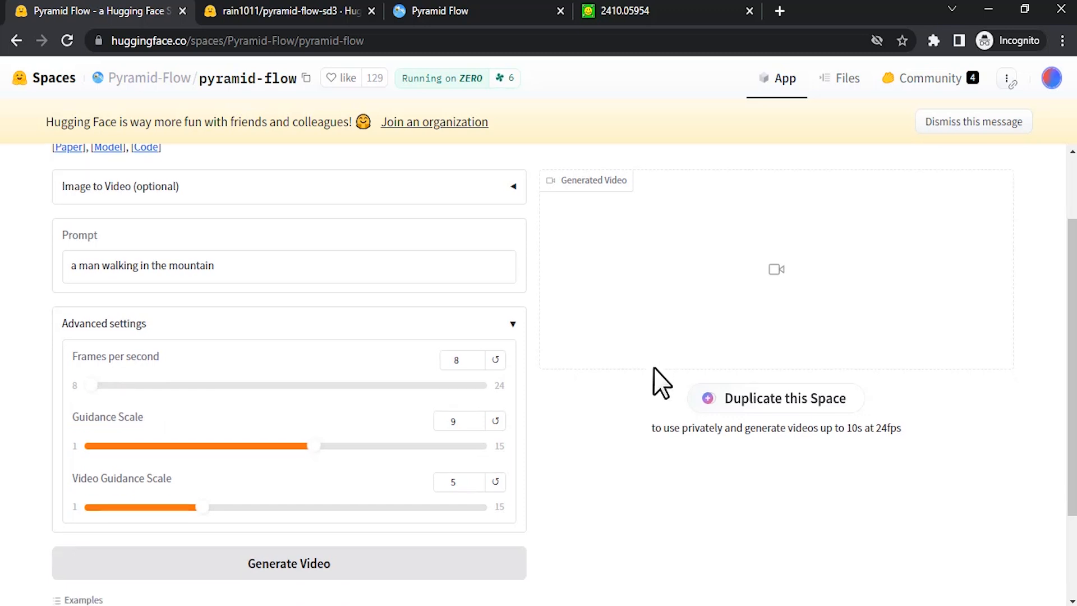
{"action": "scroll", "scroll_direction": "down", "scroll_amount": 3}
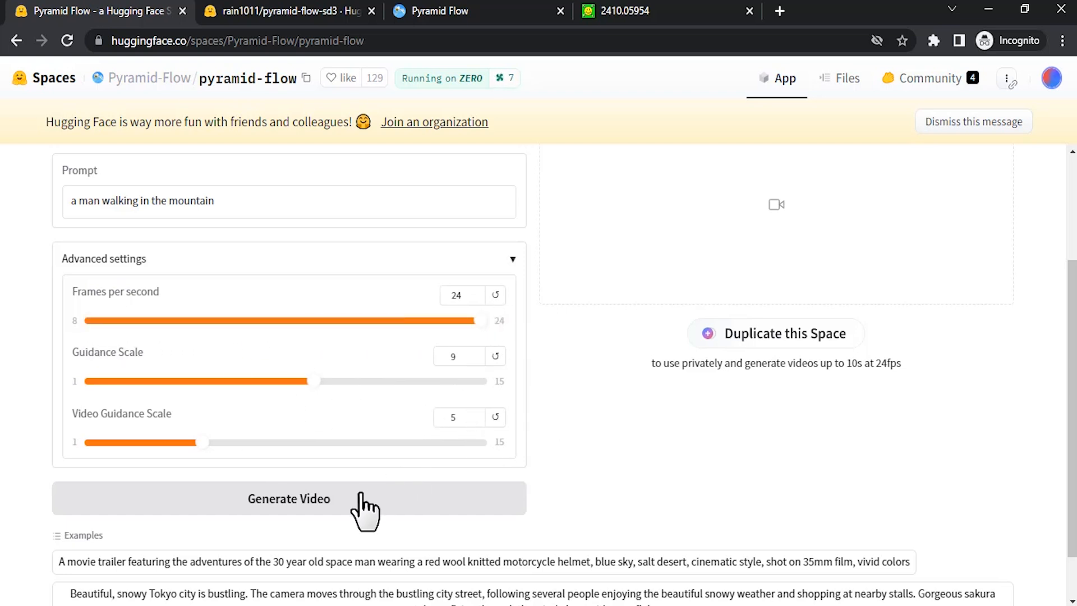
Start generating the mountain-walking video from the prompt.
{"action": "left_click", "coordinate": [289, 499]}
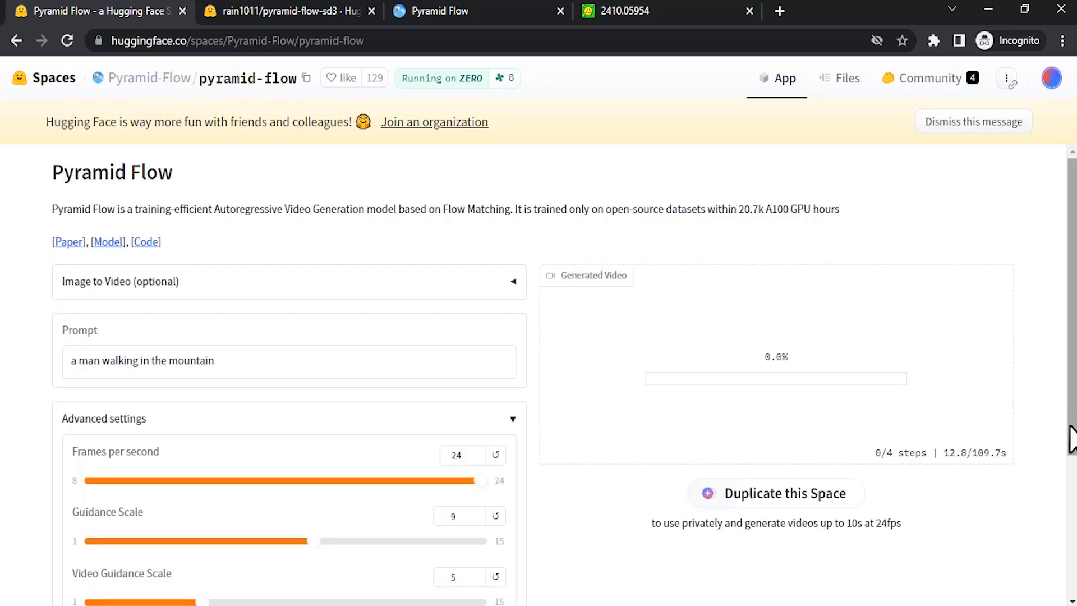
{"action": "mouse_move", "coordinate": [1014, 485]}
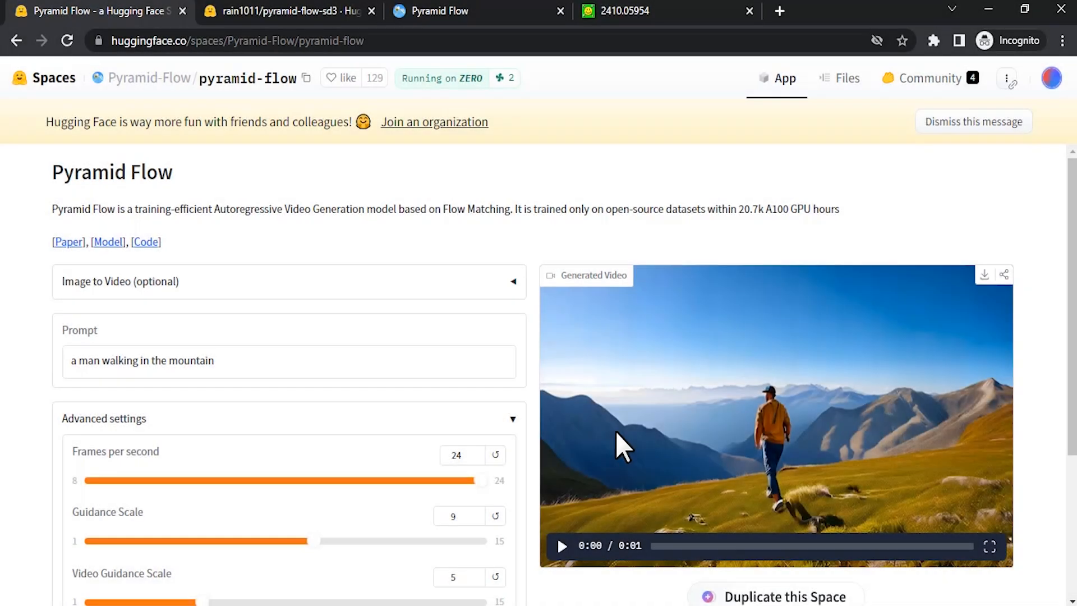
Play the one-second mountain-walking clip repeatedly in the Generated Video player.
{"action": "scroll", "scroll_direction": "down", "scroll_amount": 3}
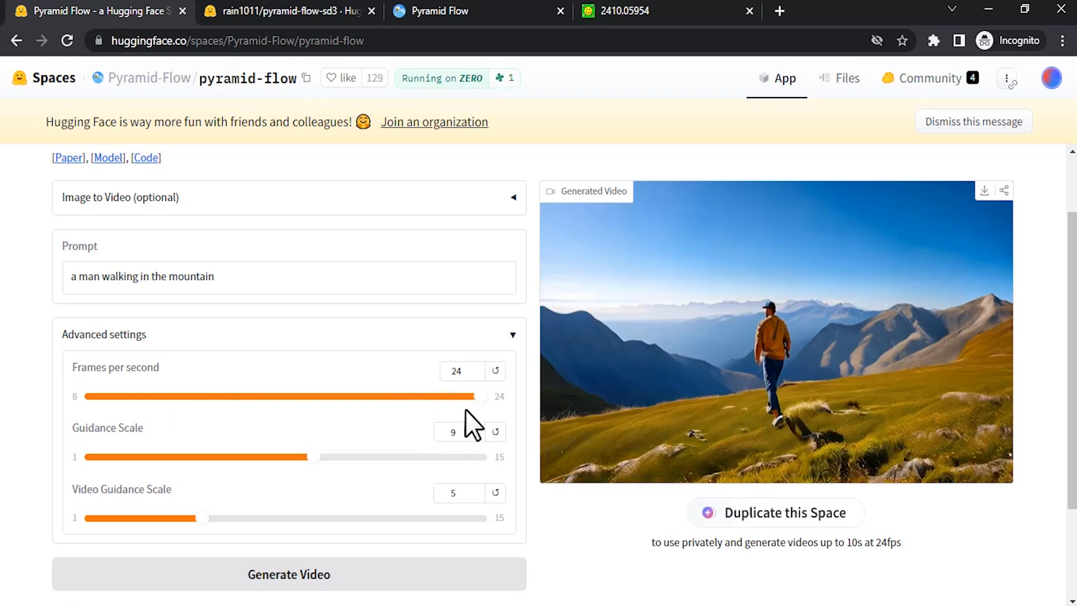
{"action": "mouse_move", "coordinate": [289, 381]}
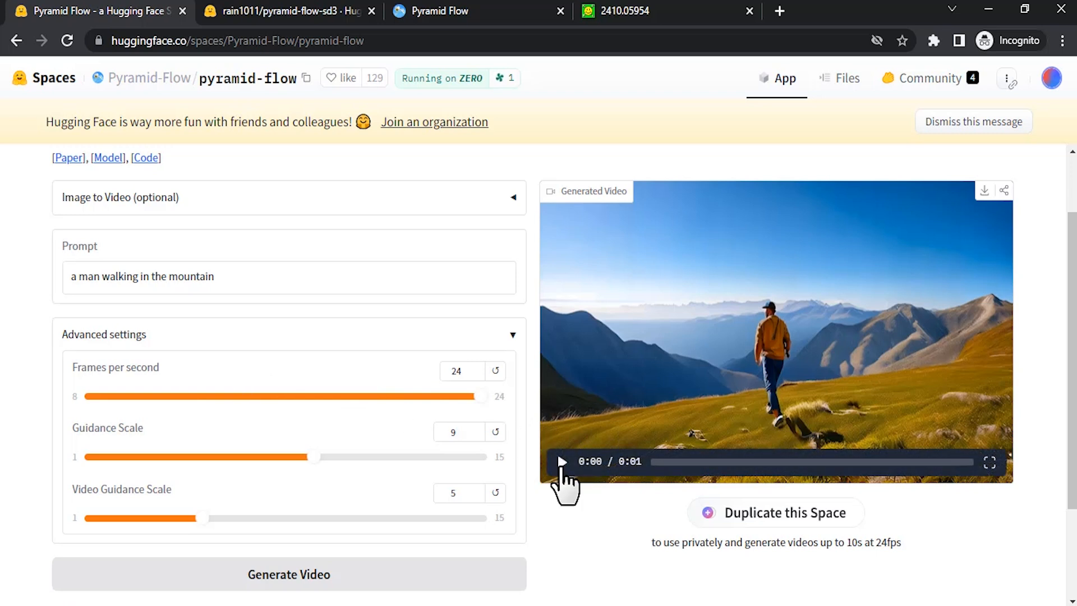
{"action": "left_click", "coordinate": [564, 461]}
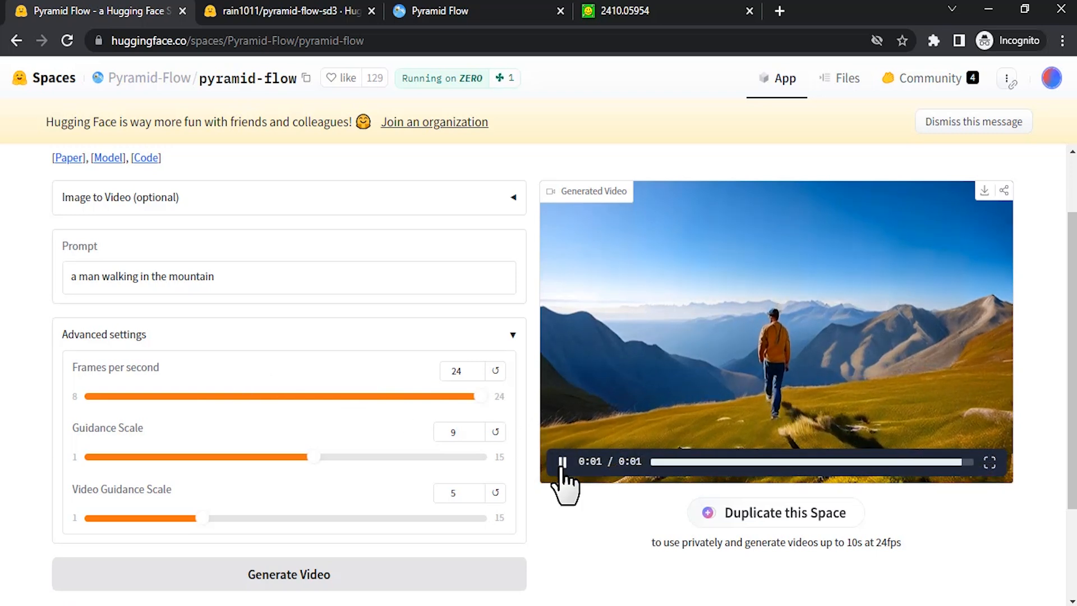
{"action": "left_click", "coordinate": [563, 462]}
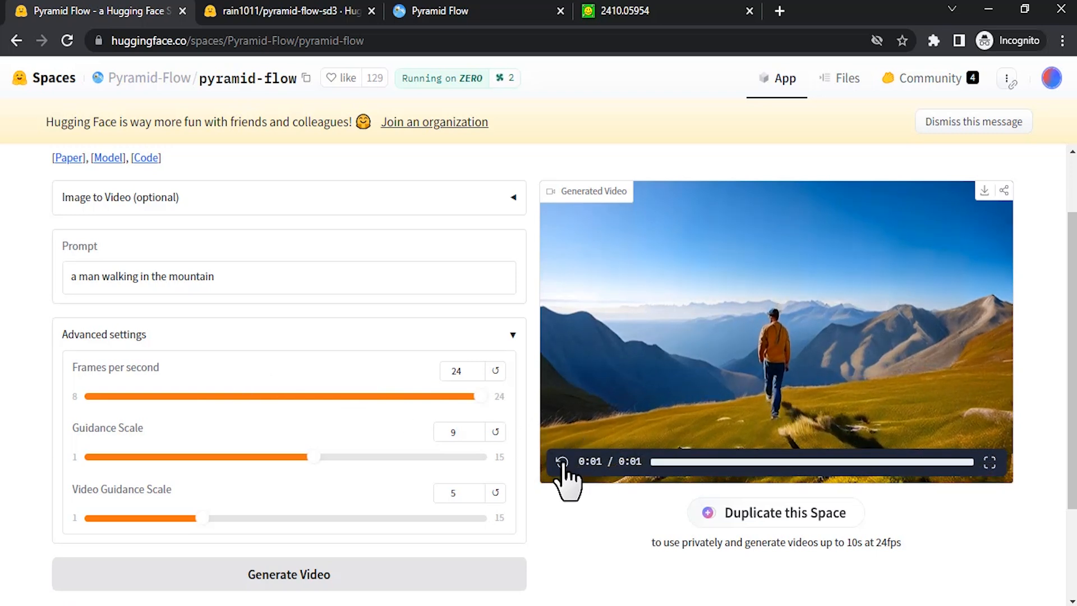
{"action": "left_click", "coordinate": [562, 461]}
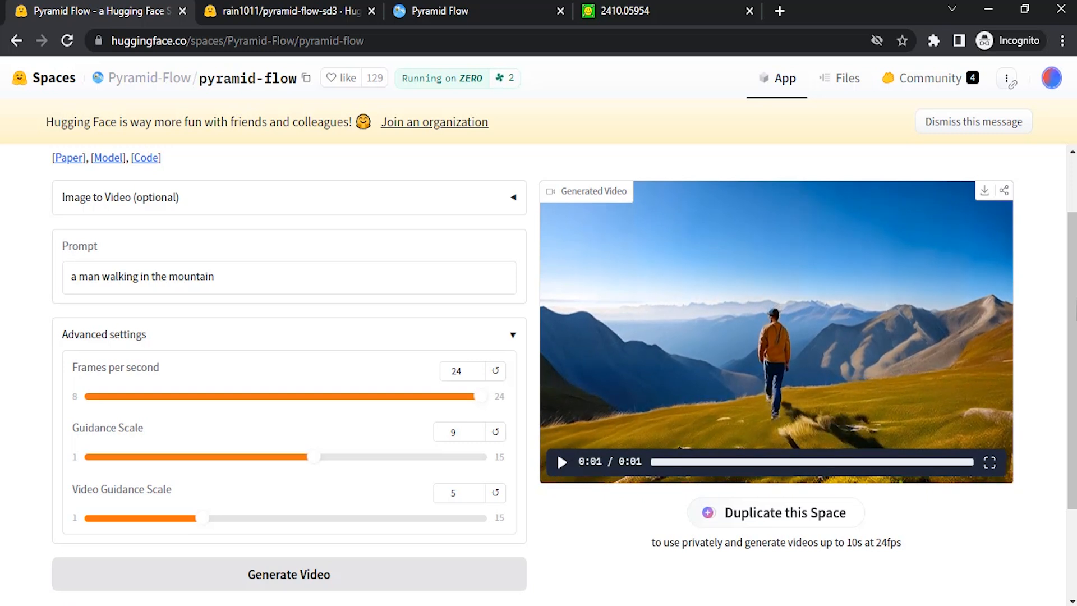
{"action": "mouse_move", "coordinate": [790, 398]}
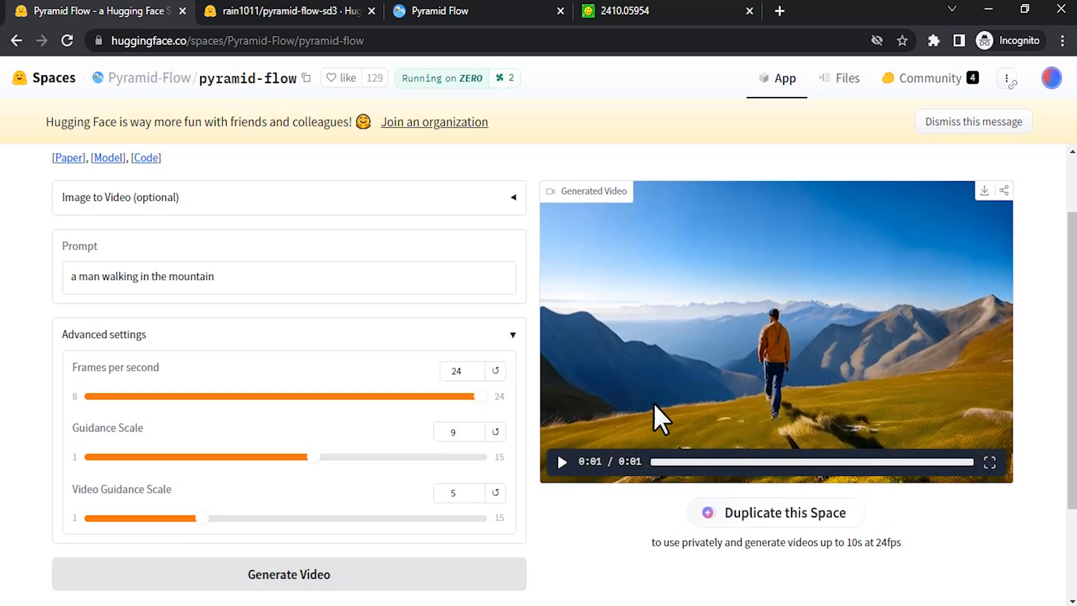
{"action": "left_click", "coordinate": [562, 461]}
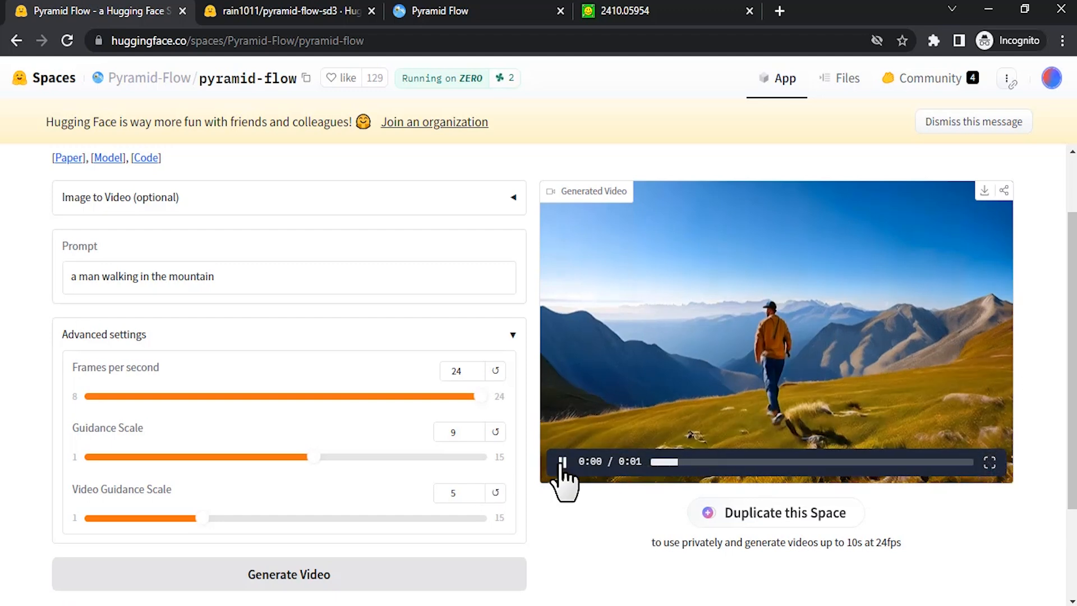
Replace the prompt with 'a man flying in a glider' and set frames per second to 8.
{"action": "scroll", "scroll_direction": "down", "scroll_amount": 3}
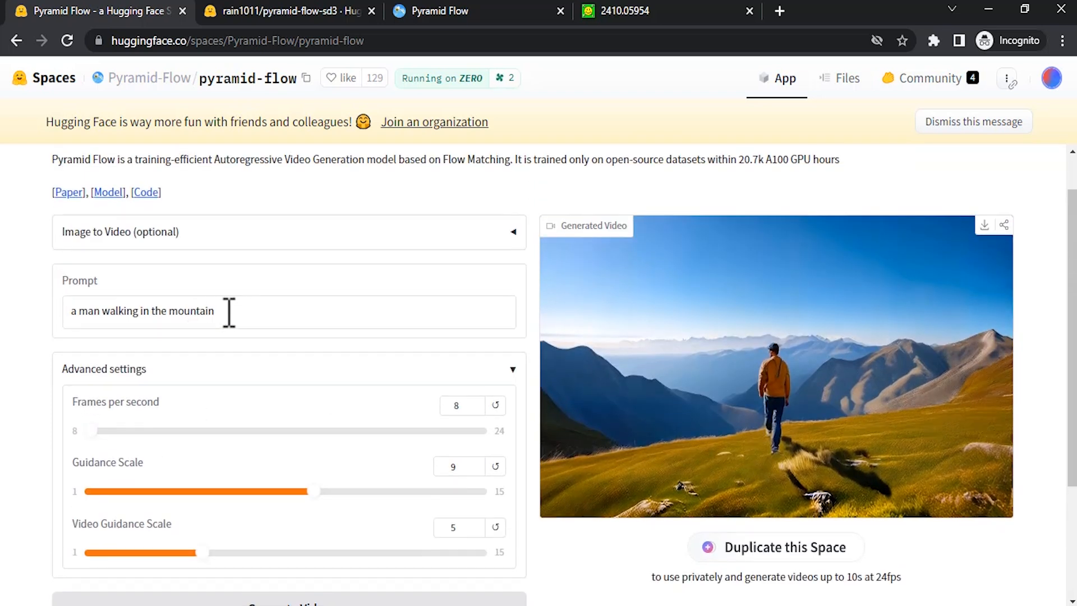
{"action": "triple_click", "coordinate": [142, 312]}
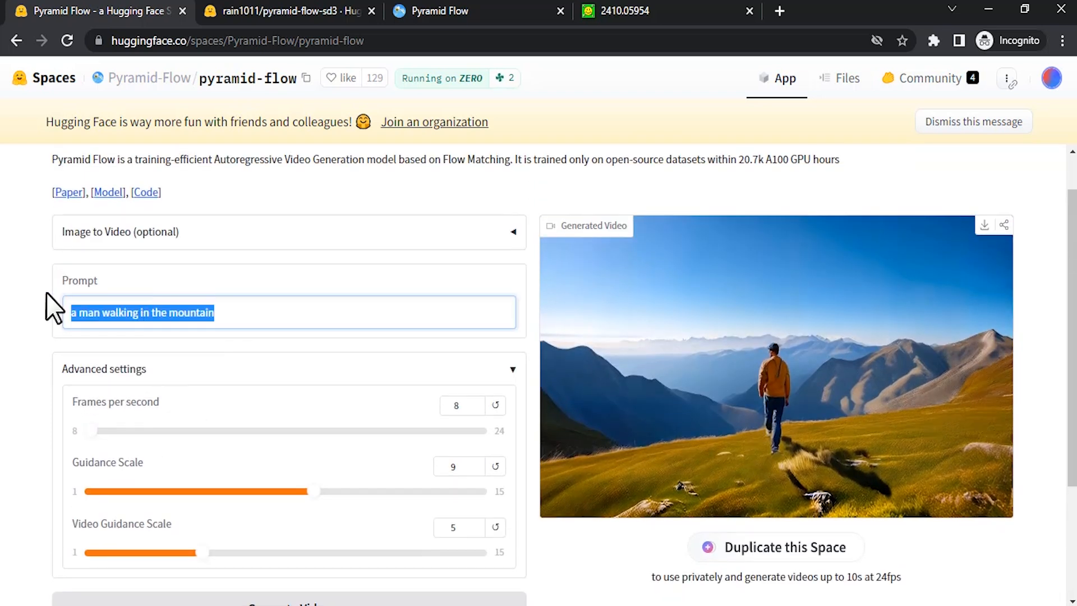
{"action": "type", "text": "a man flying in a glider"}
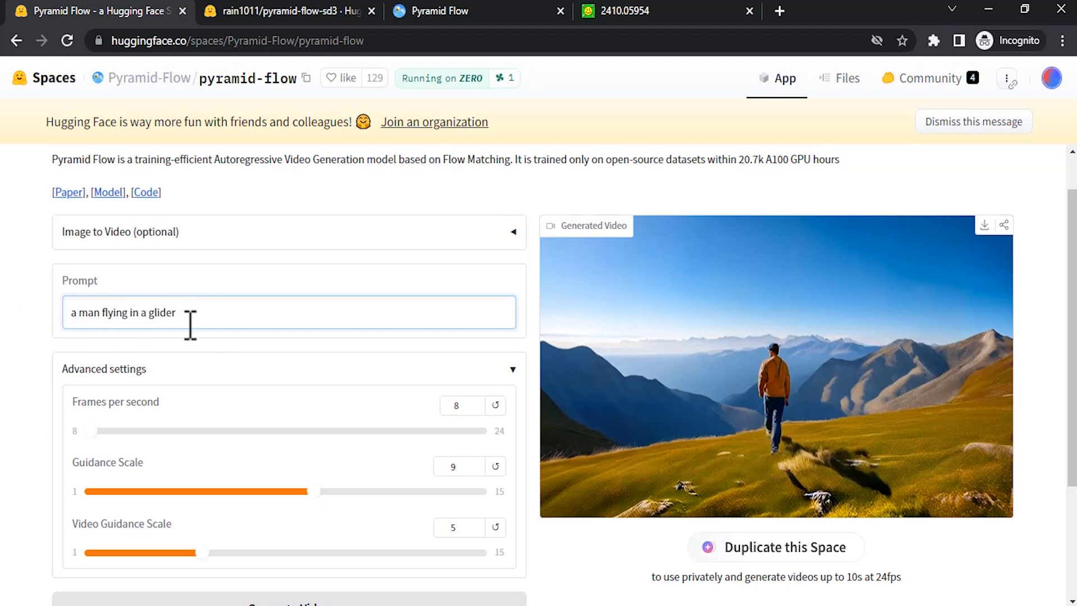
{"action": "scroll", "scroll_direction": "down", "scroll_amount": 3}
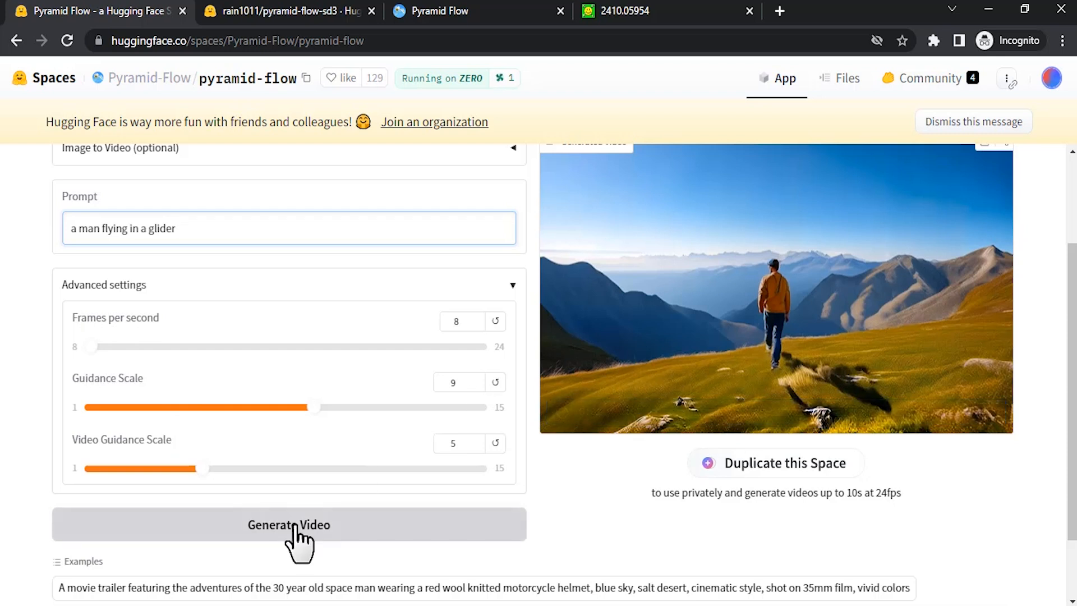
Generate the glider video and play the resulting three-second hang-glider clip.
{"action": "left_click", "coordinate": [290, 525]}
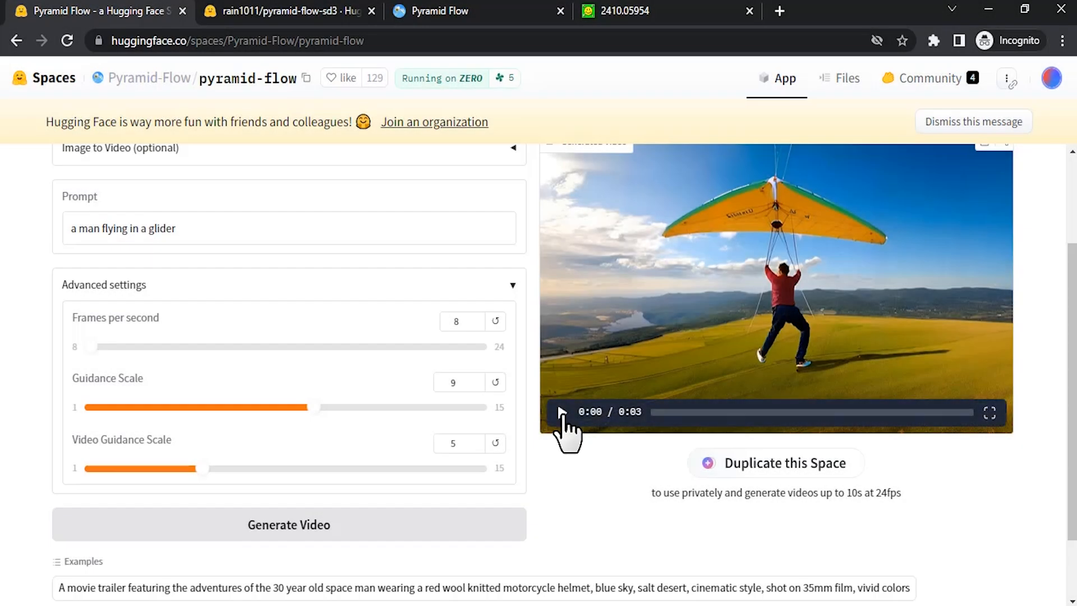
{"action": "mouse_move", "coordinate": [593, 454]}
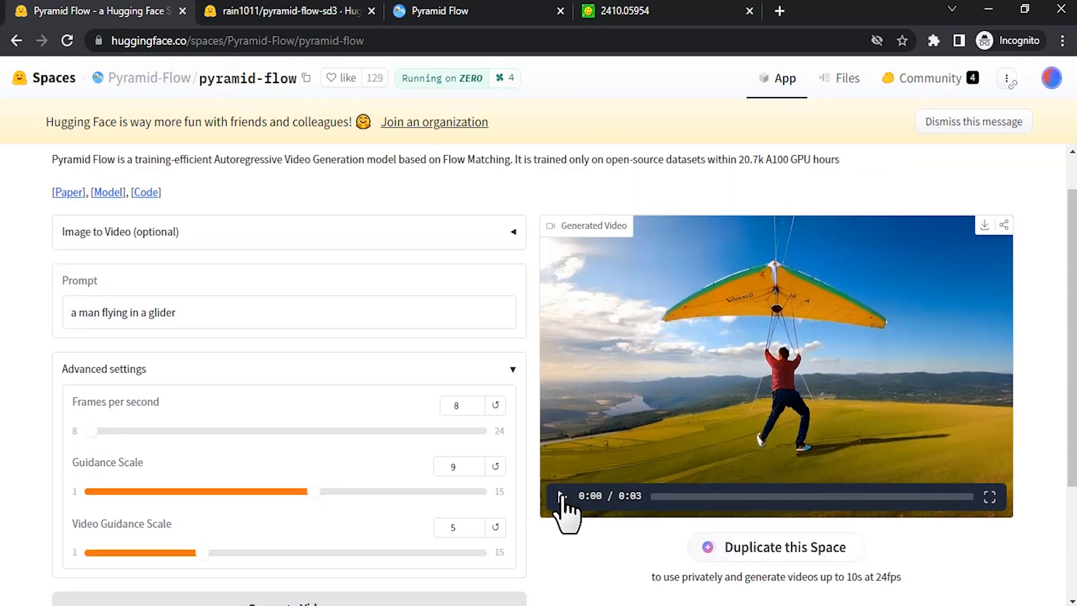
{"action": "left_click", "coordinate": [562, 496]}
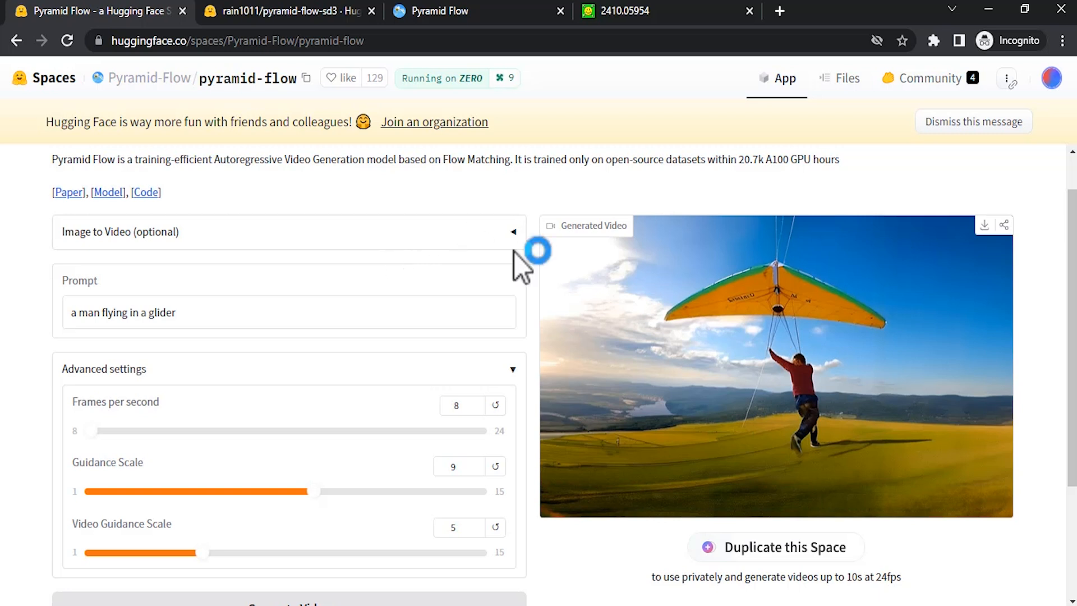
{"action": "scroll", "scroll_direction": "down", "scroll_amount": 3}
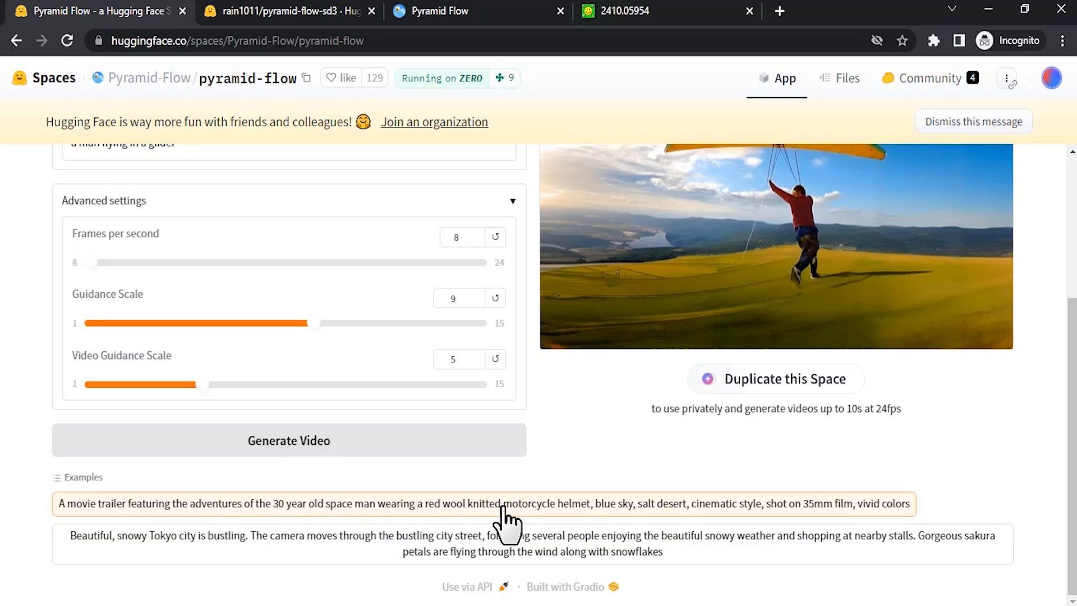
Load the space-man movie trailer example and play its three-second desert clip.
{"action": "left_click", "coordinate": [507, 504]}
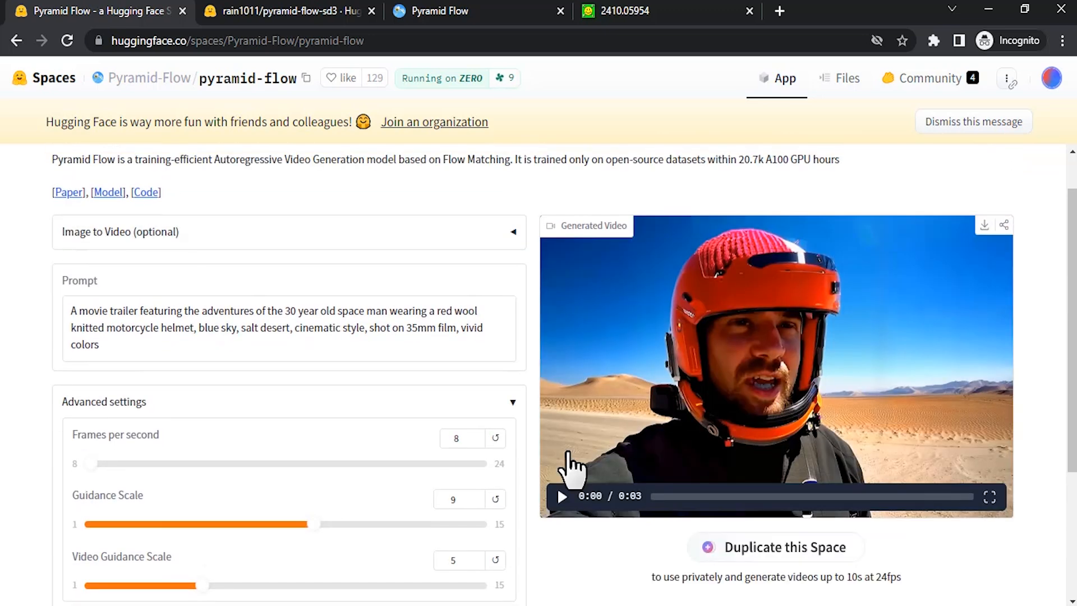
{"action": "left_click", "coordinate": [563, 512]}
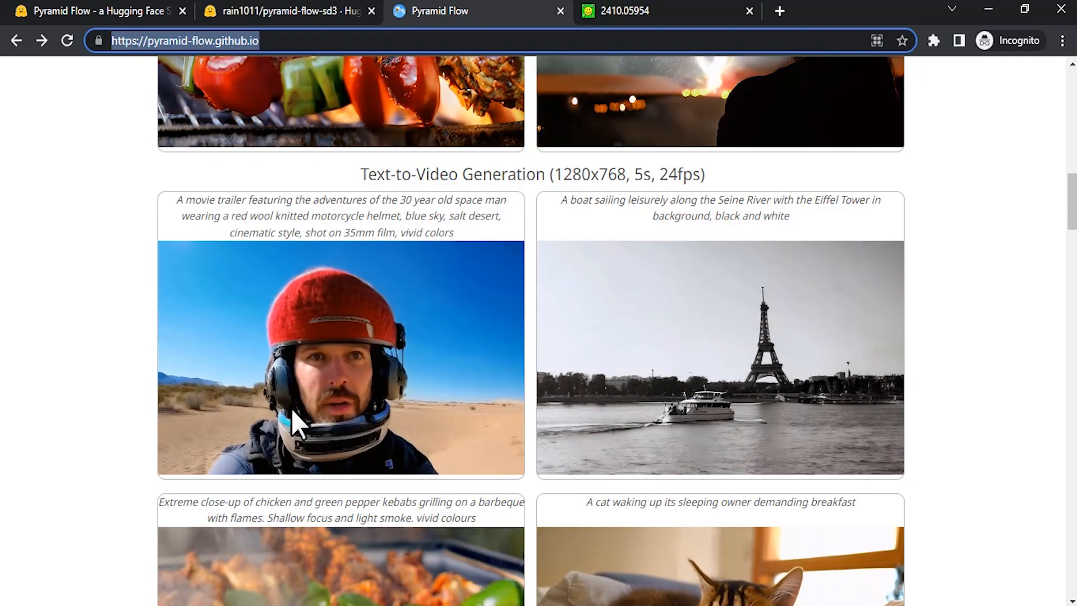
{"action": "mouse_move", "coordinate": [115, 16]}
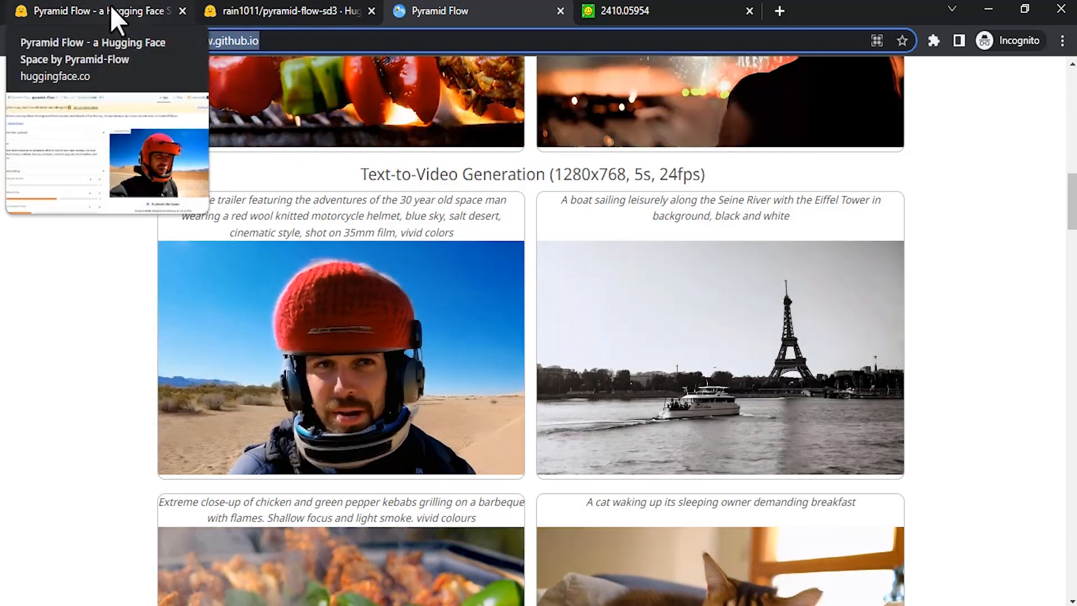
Back in the Space, load the snowy Tokyo street example and its sakura clip.
{"action": "left_click", "coordinate": [101, 11]}
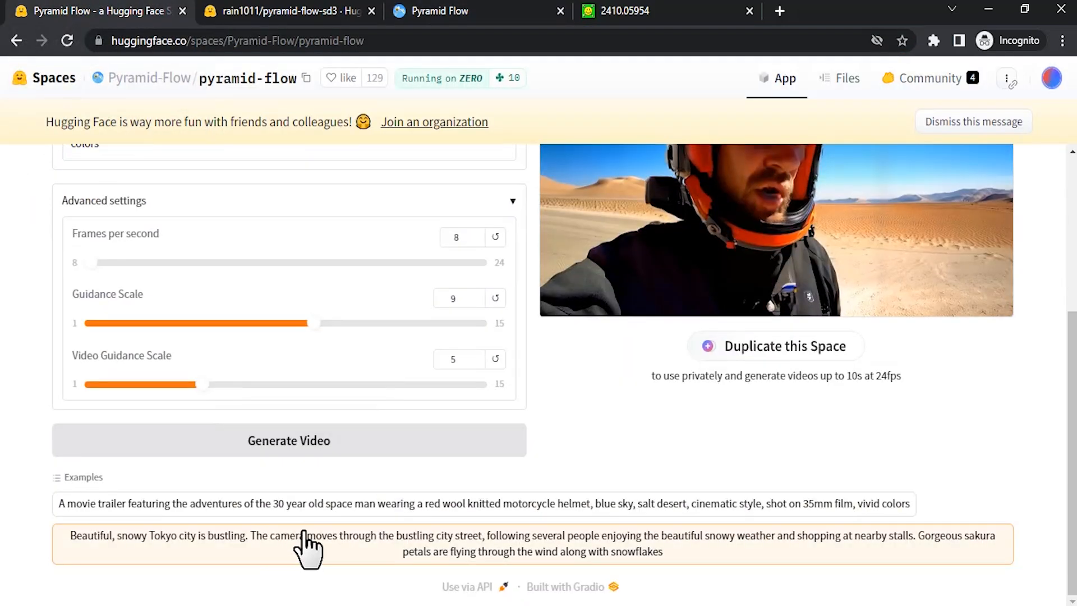
{"action": "left_click", "coordinate": [309, 540]}
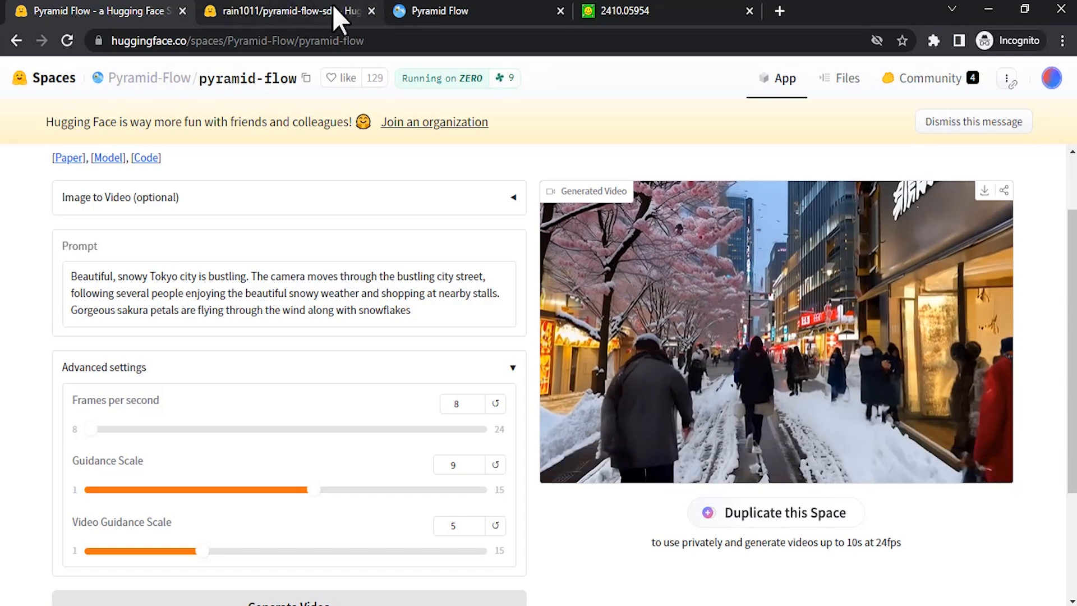
Scroll the official project page down to its snowy Tokyo sample clip.
{"action": "left_click", "coordinate": [439, 11]}
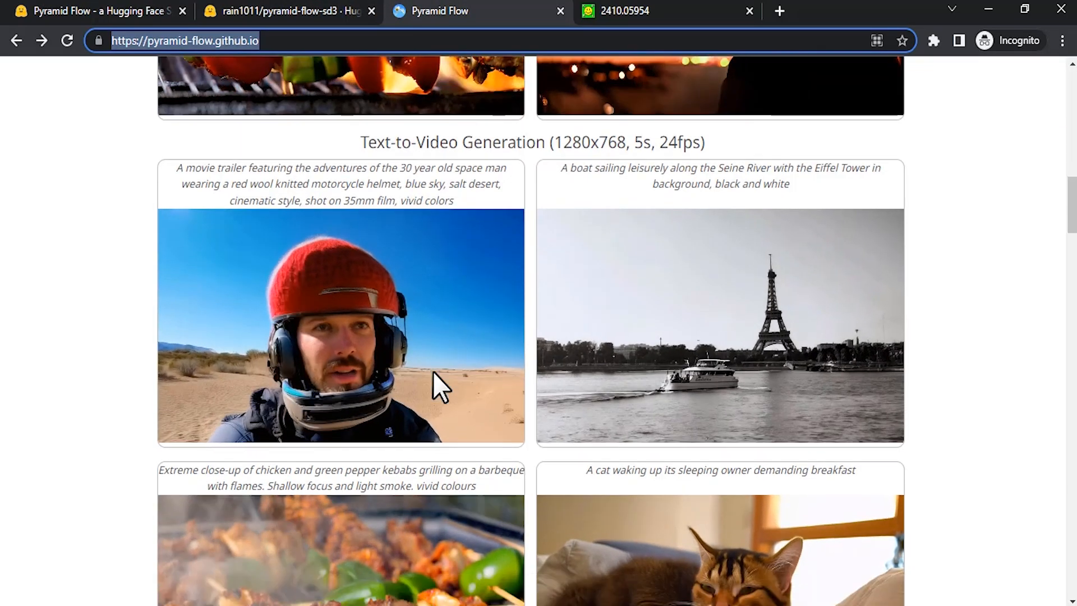
{"action": "scroll", "scroll_direction": "down", "scroll_amount": 3}
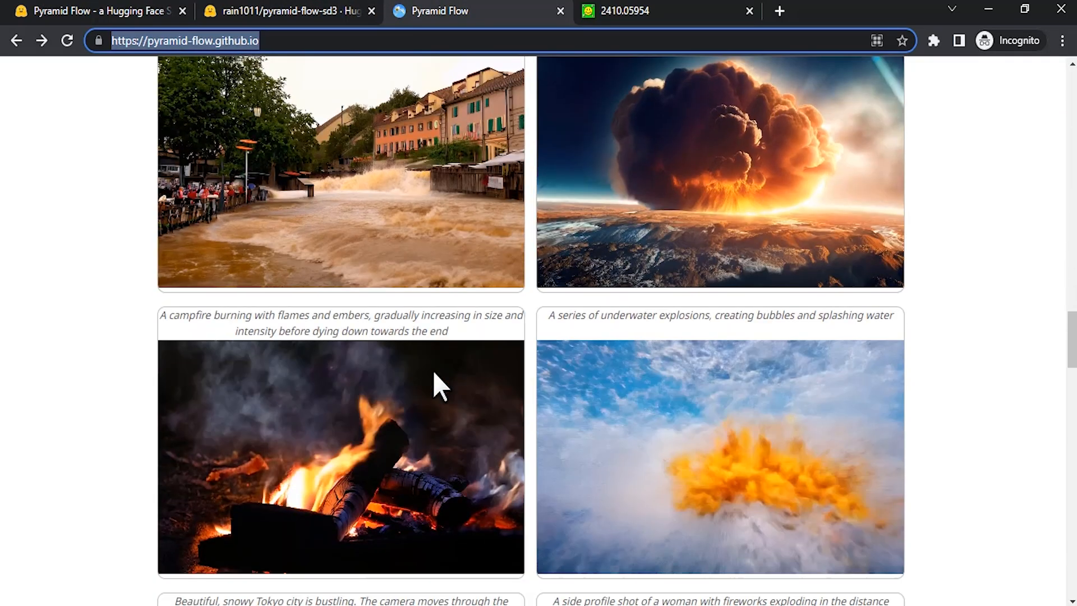
{"action": "scroll", "scroll_direction": "down", "scroll_amount": 3}
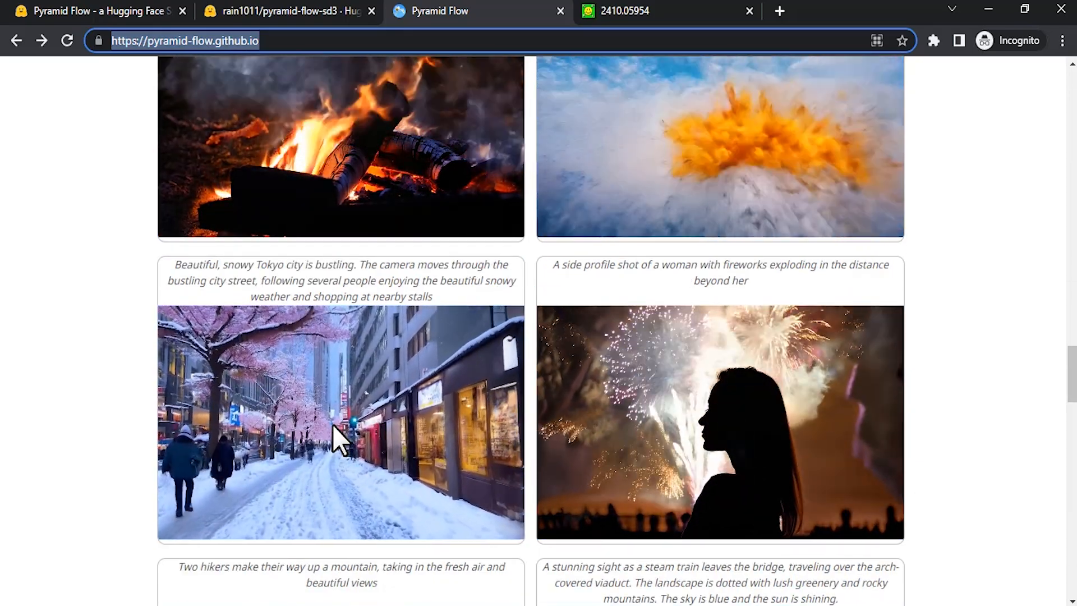
{"action": "mouse_move", "coordinate": [356, 429]}
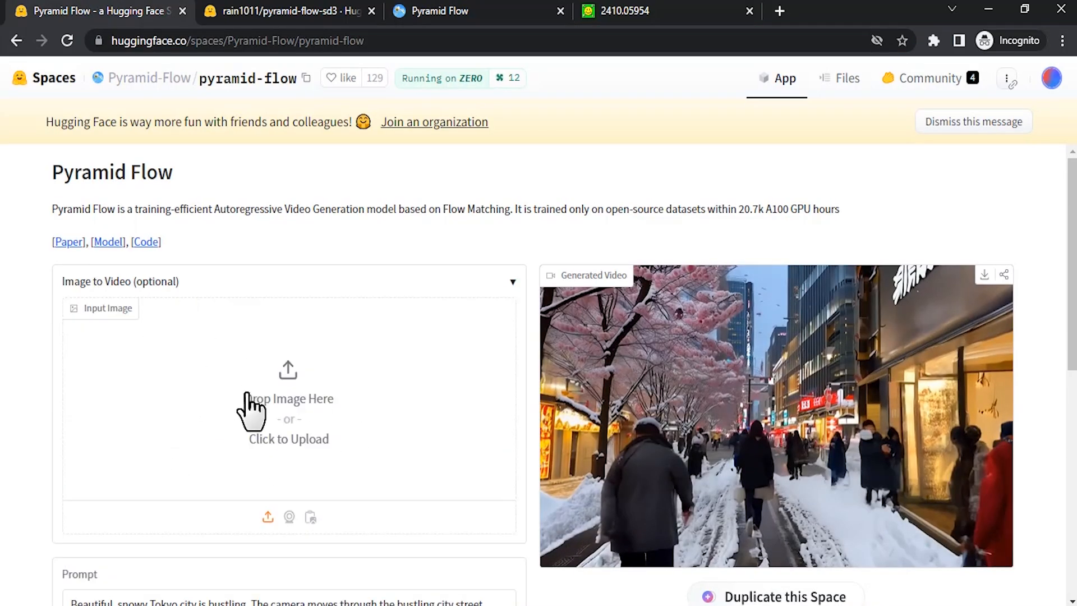
{"action": "mouse_move", "coordinate": [298, 421]}
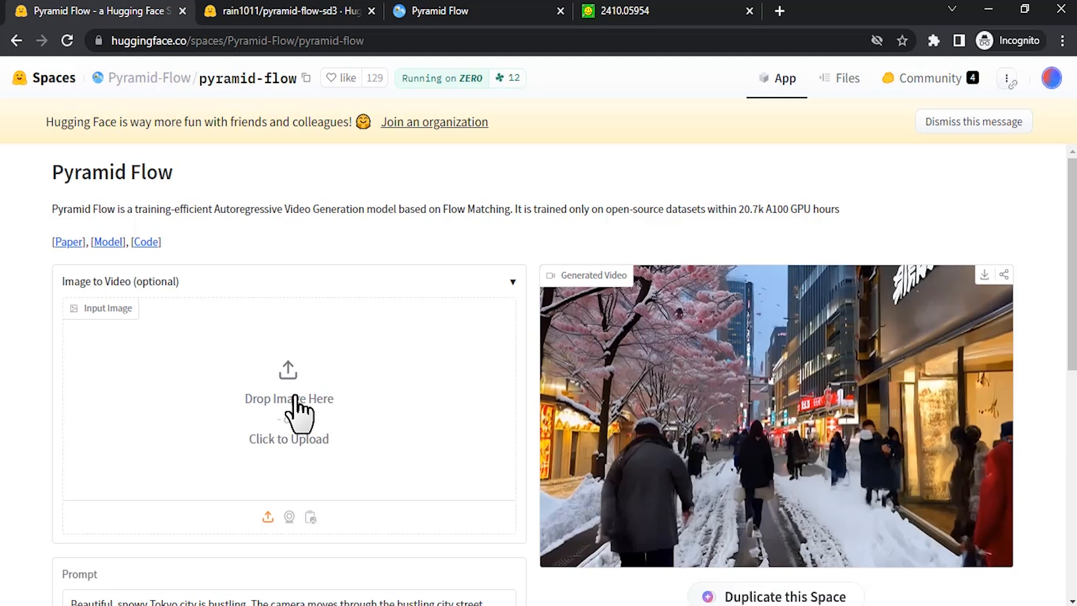
Play the four-second video generated from the rabbit-eared gorilla image twice.
{"action": "scroll", "scroll_direction": "down", "scroll_amount": 3}
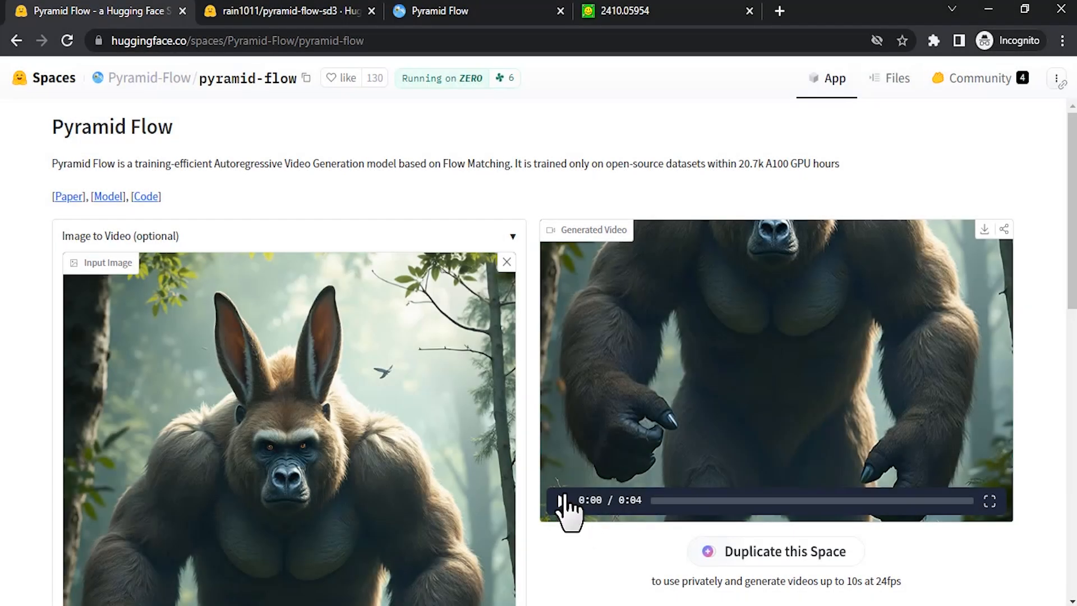
{"action": "left_click", "coordinate": [566, 501]}
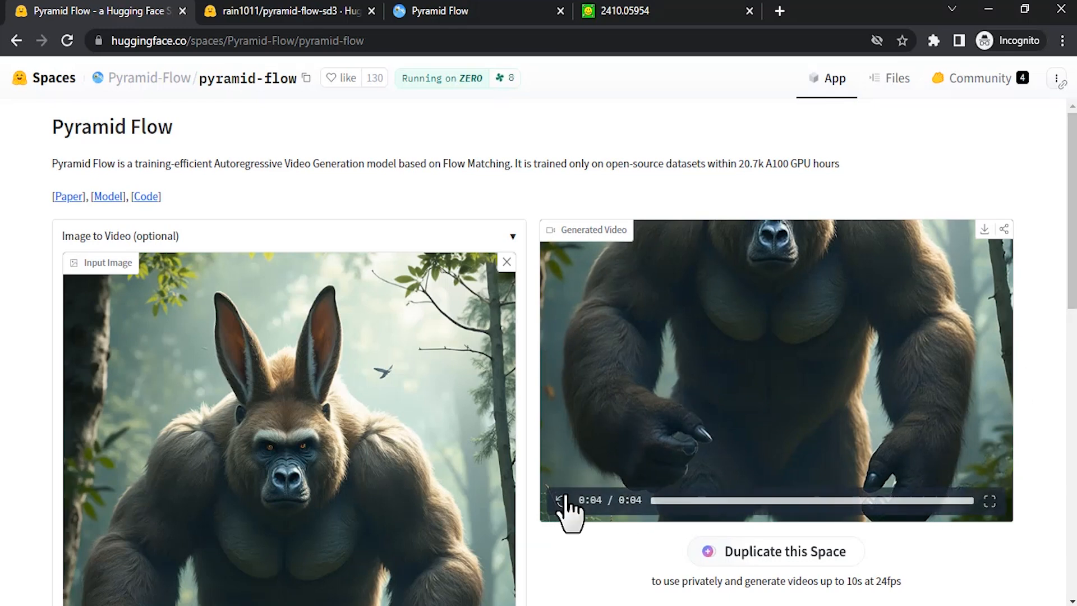
{"action": "left_click", "coordinate": [564, 501]}
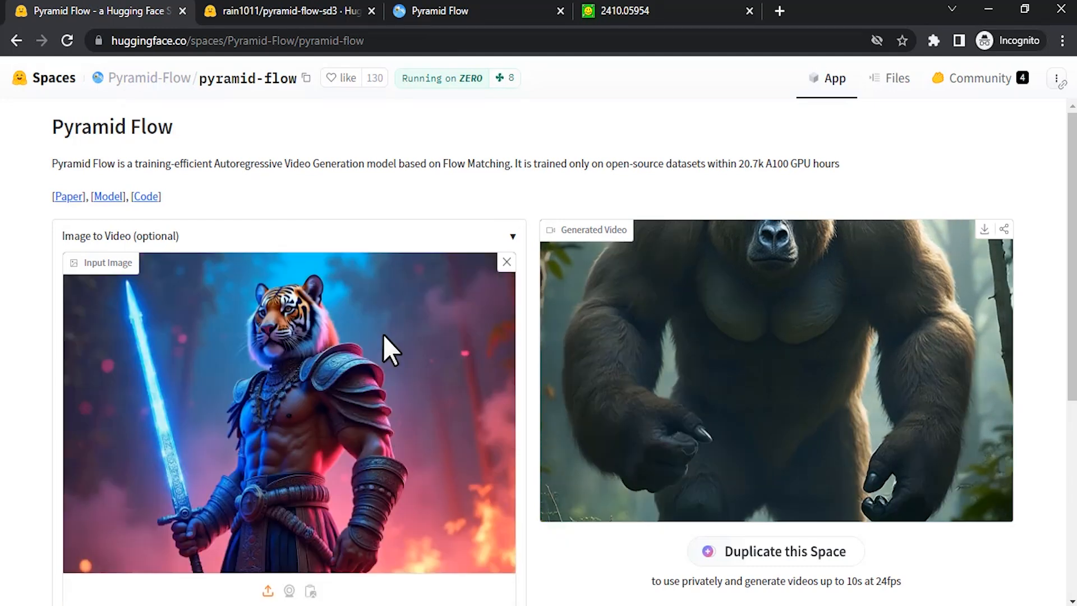
Generate a video from the tiger warrior image and dismiss the exceeded GPU quota error.
{"action": "scroll", "scroll_direction": "down", "scroll_amount": 3}
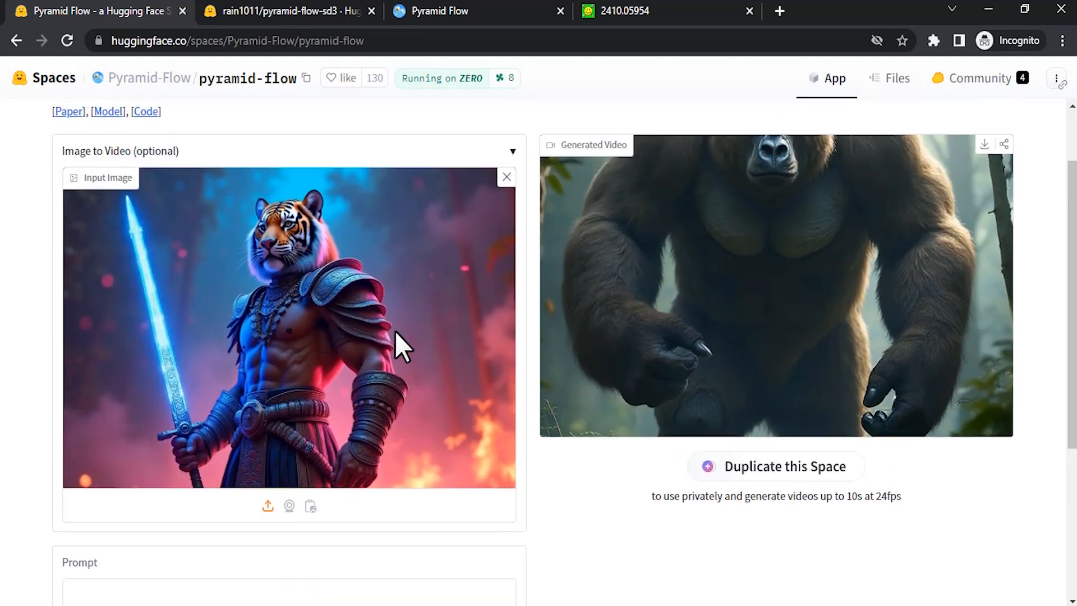
{"action": "scroll", "scroll_direction": "down", "scroll_amount": 3}
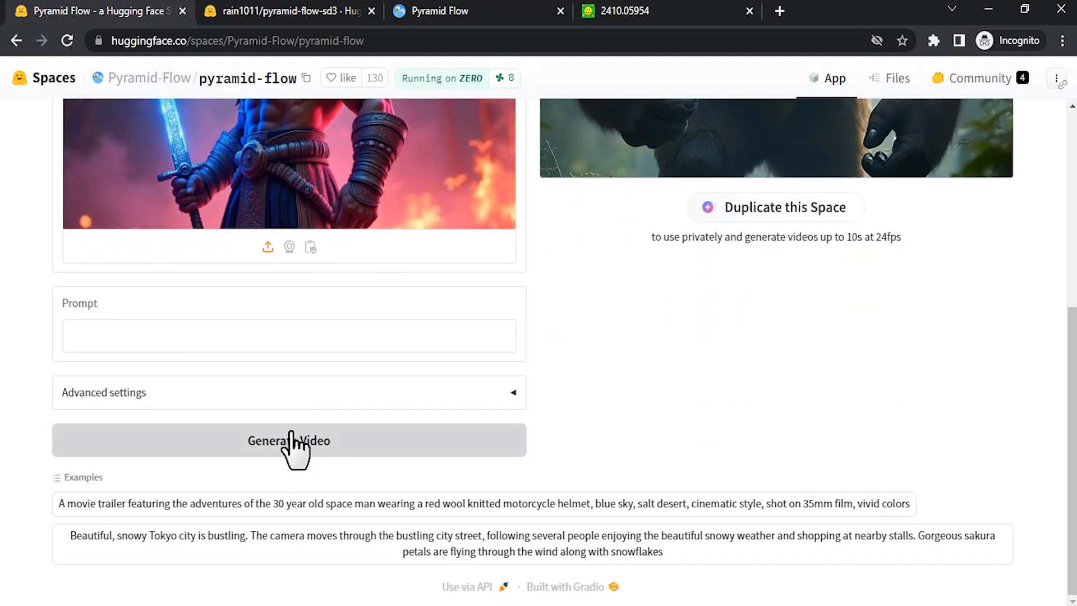
{"action": "left_click", "coordinate": [289, 441]}
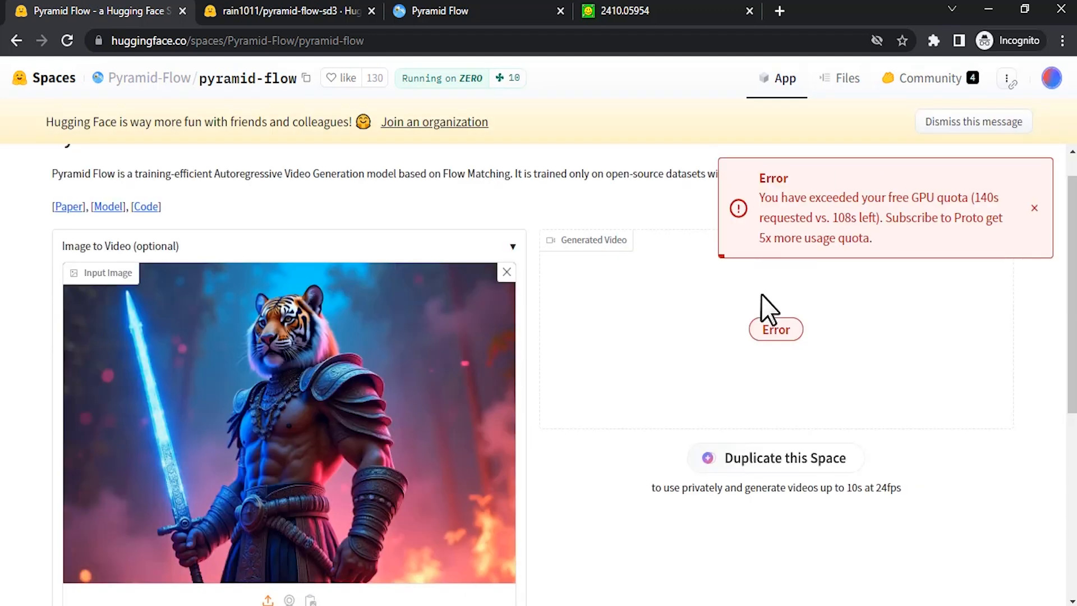
{"action": "left_click", "coordinate": [1035, 208]}
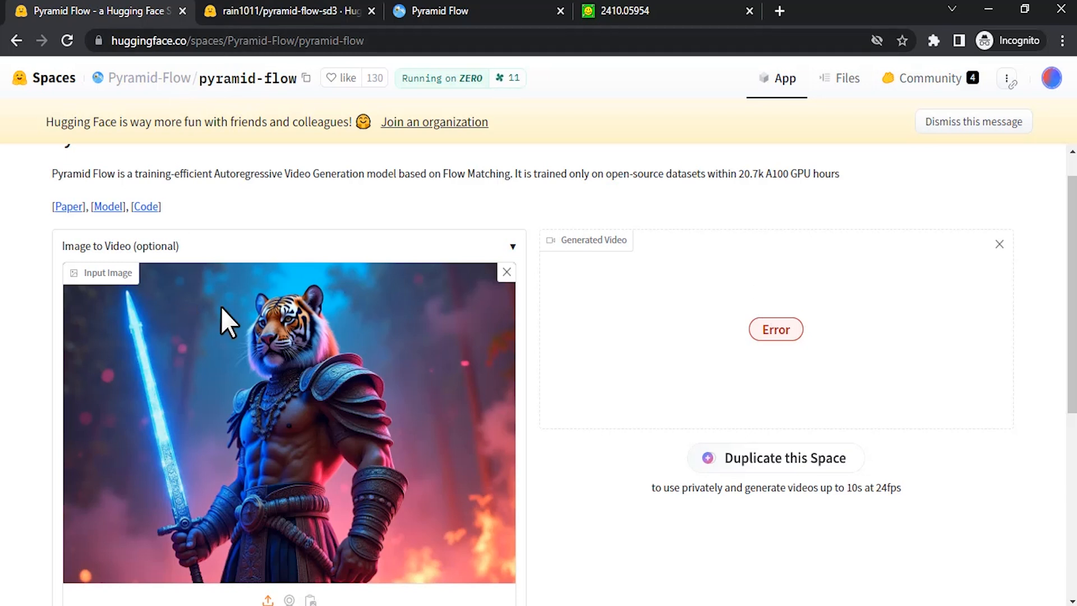
{"action": "scroll", "scroll_direction": "down", "scroll_amount": 3}
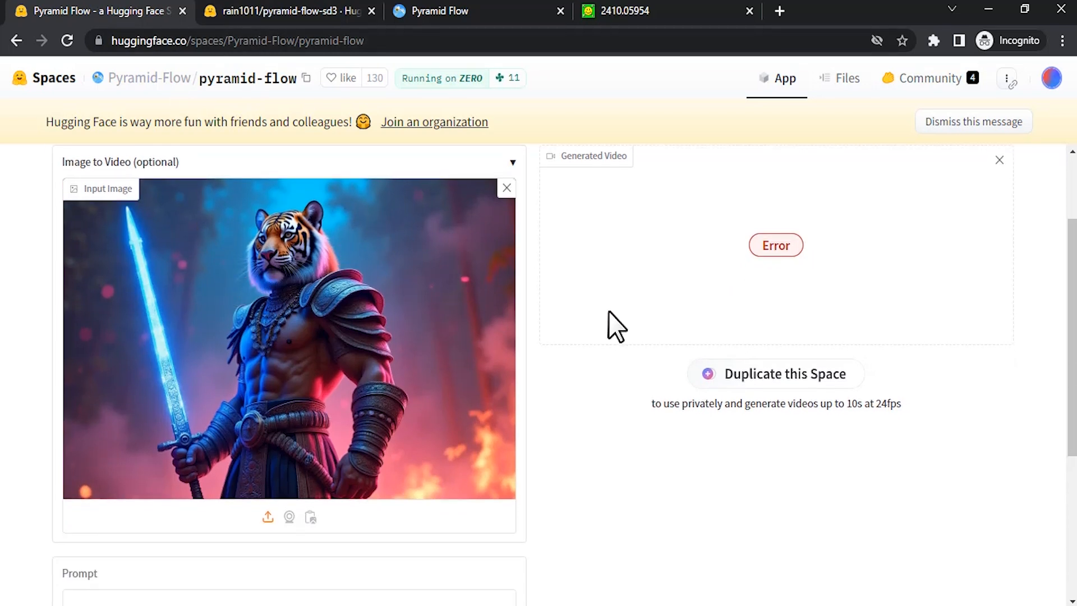